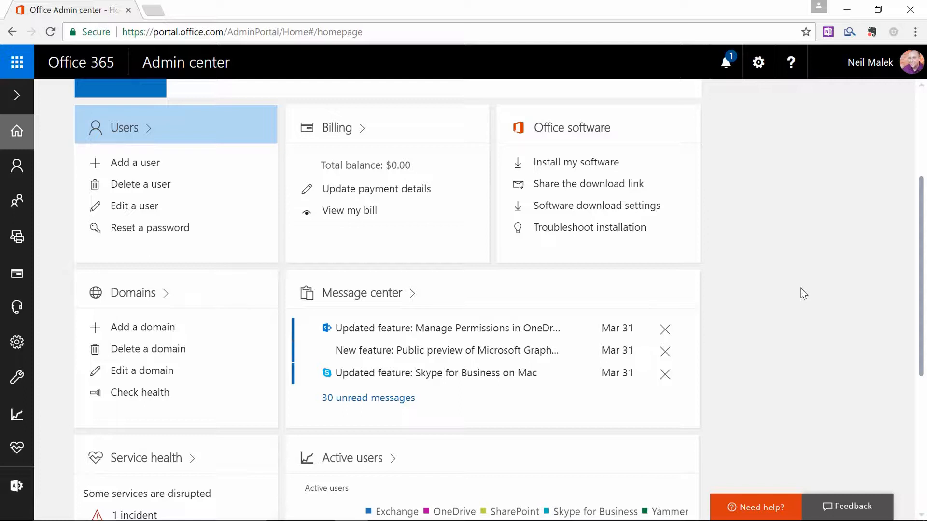
mouse_move(723, 301)
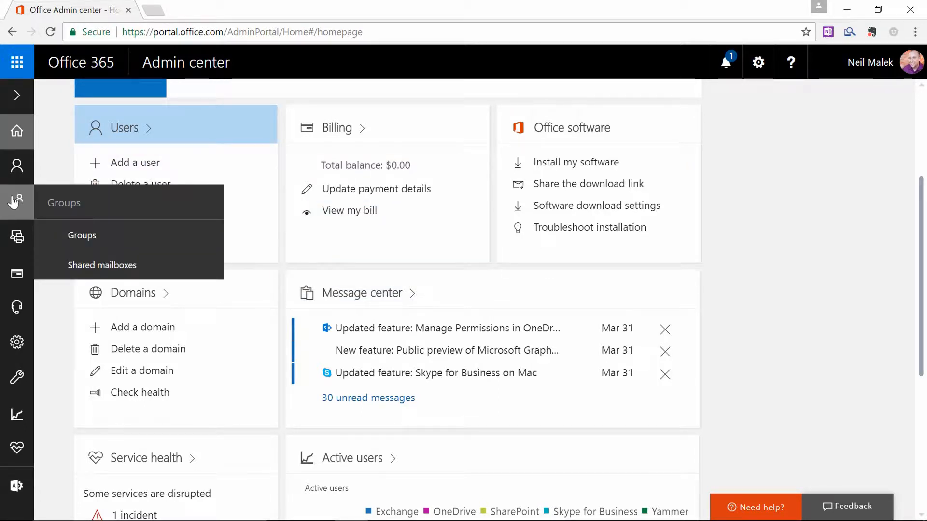
mouse_move(17, 202)
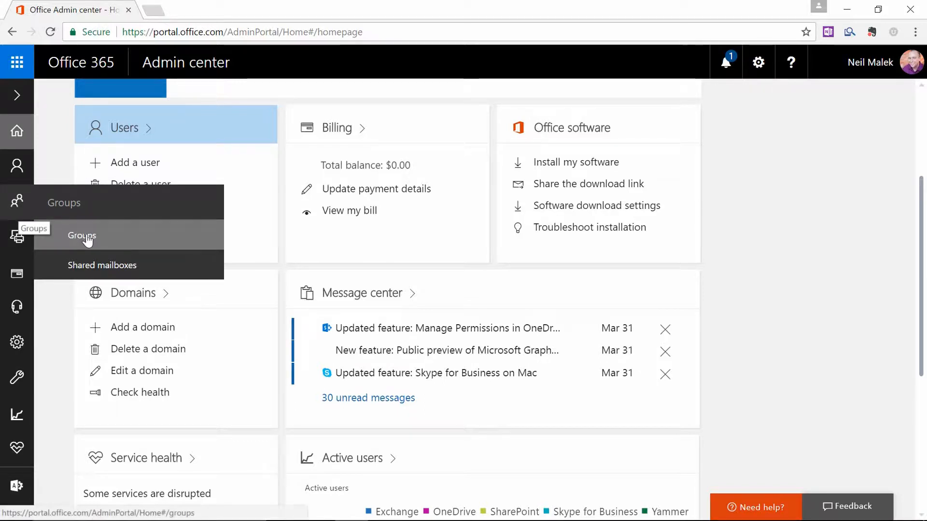
Step: Go to the Groups page listing the organization's existing groups
left_click(81, 235)
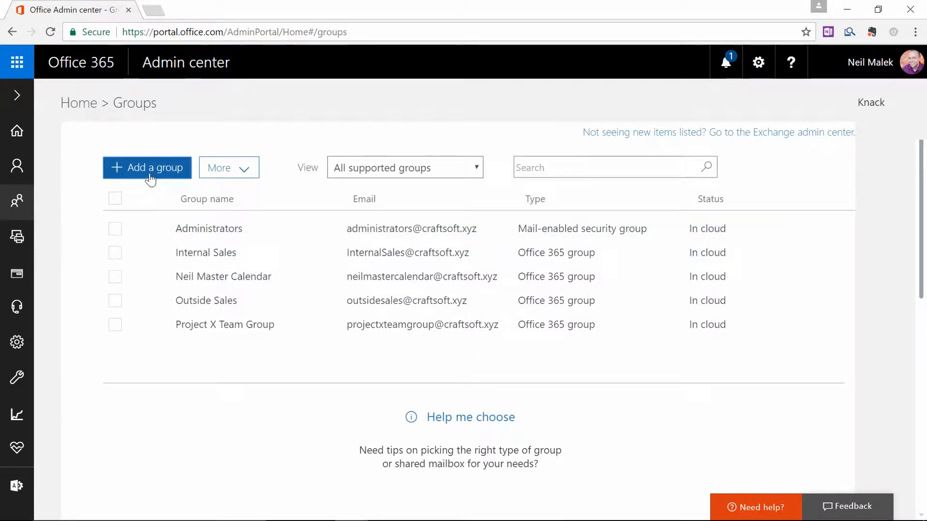
Step: Begin Add a group and keep Office 365 group as the chosen type
left_click(147, 167)
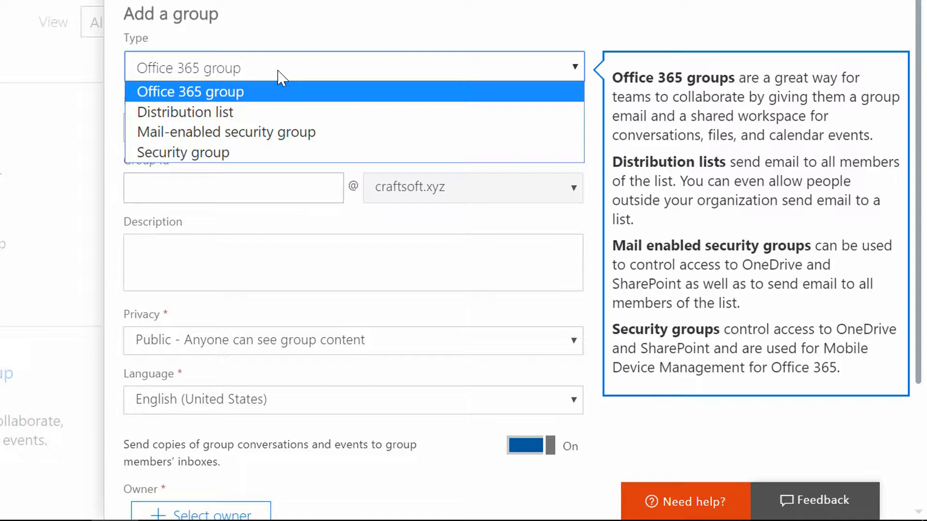
mouse_move(260, 112)
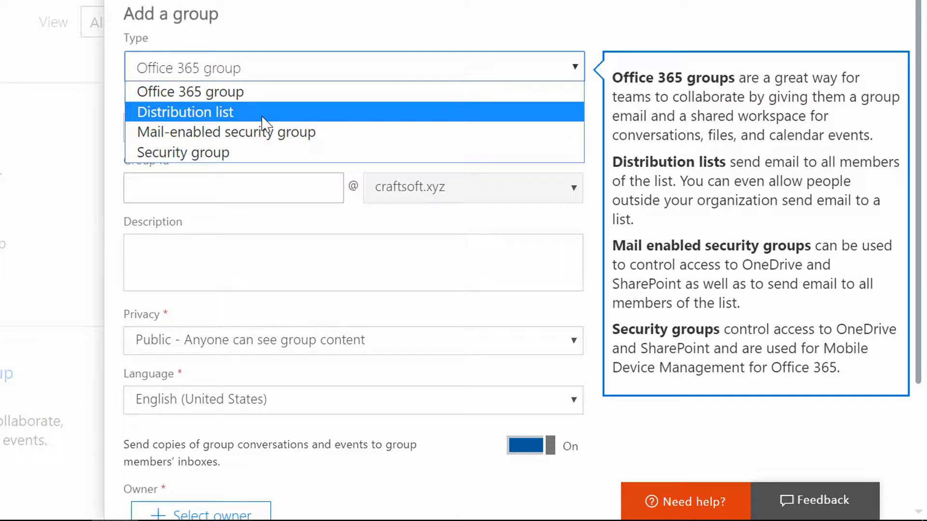
mouse_move(248, 92)
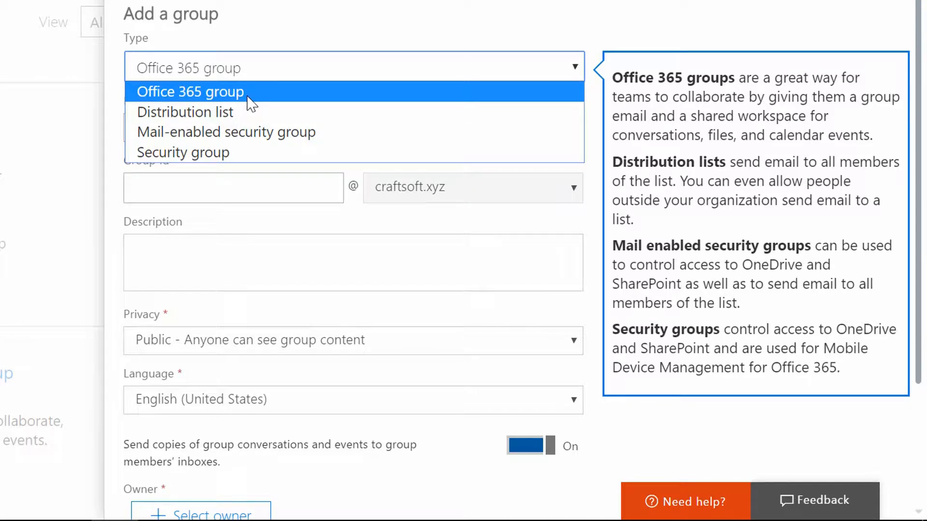
mouse_move(243, 96)
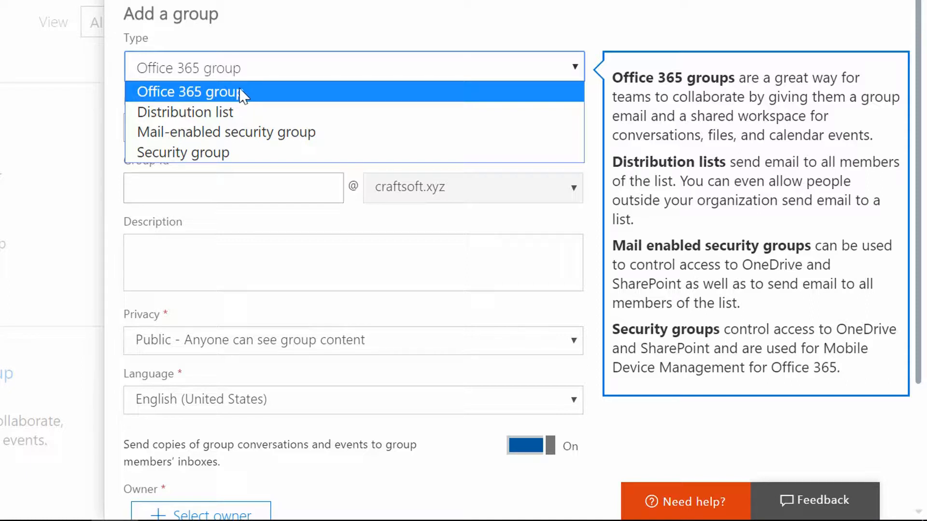
mouse_move(248, 98)
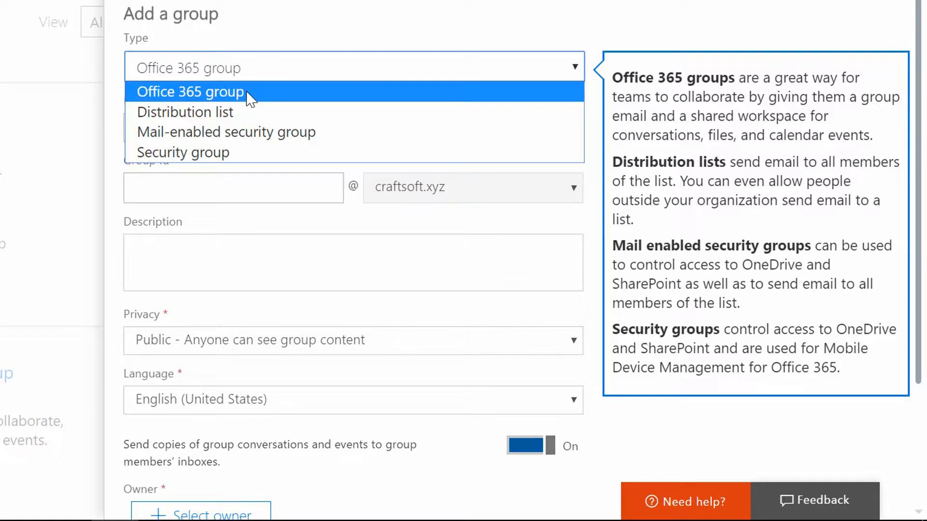
left_click(190, 92)
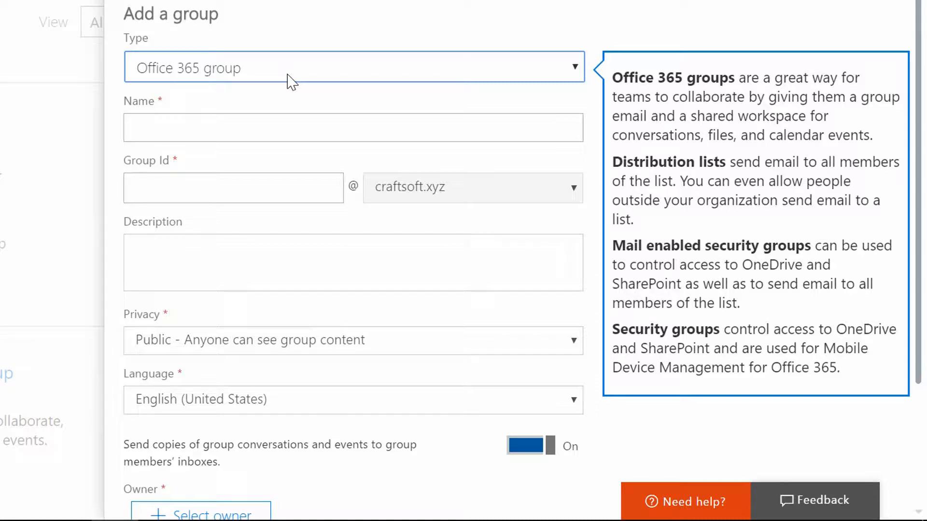
Step: Enter Human Resources as the group name, letting the group ID humanresources fill in
left_click(352, 128)
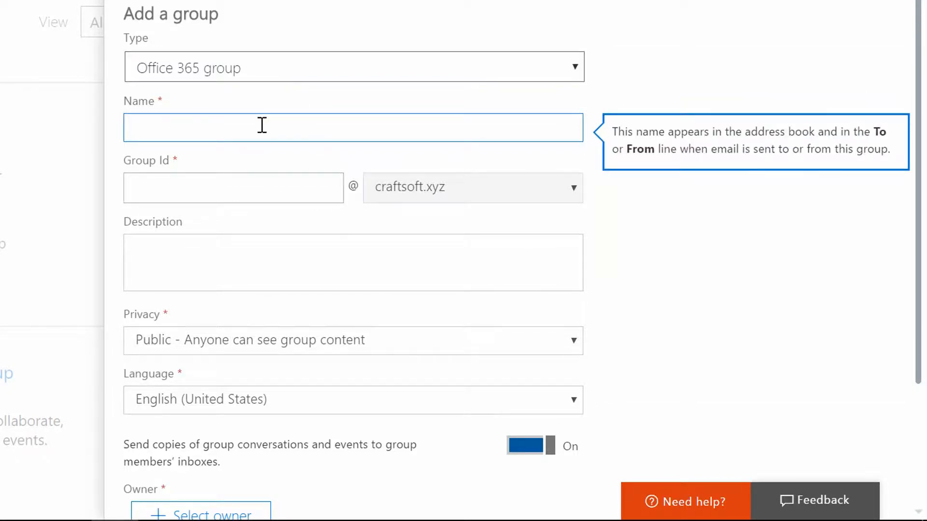
type("Human Res")
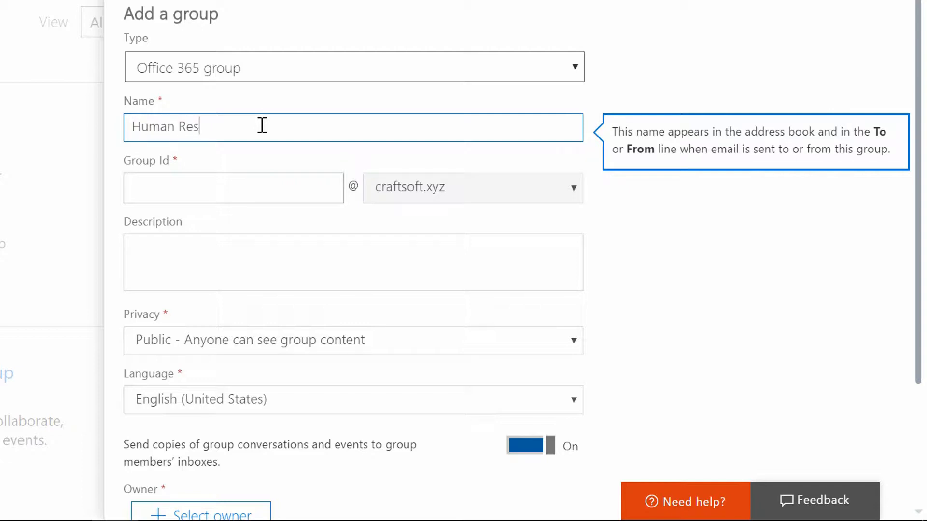
type("ources")
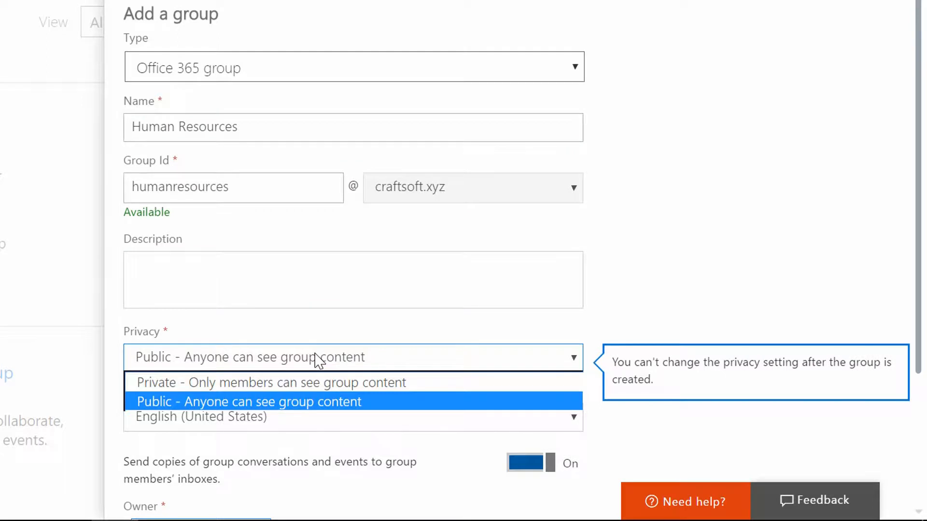
mouse_move(374, 412)
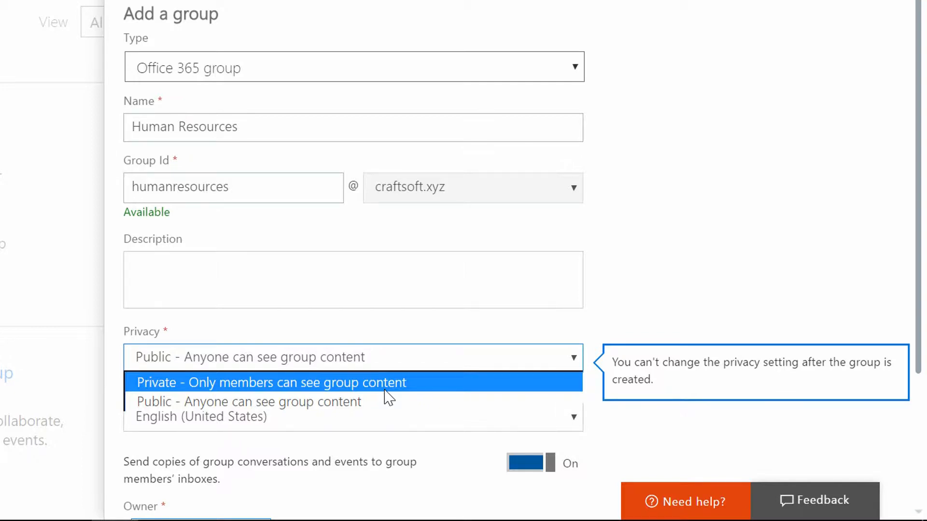
mouse_move(345, 388)
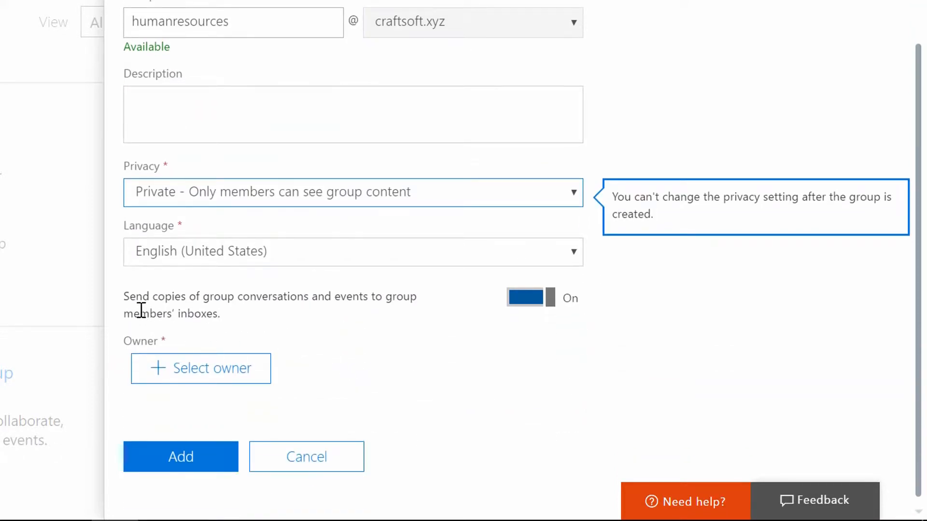
mouse_move(330, 312)
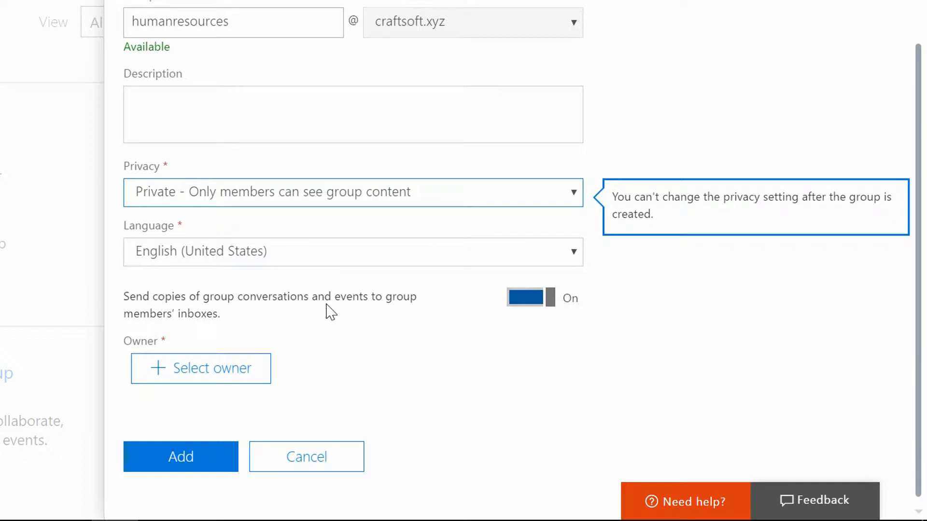
mouse_move(170, 333)
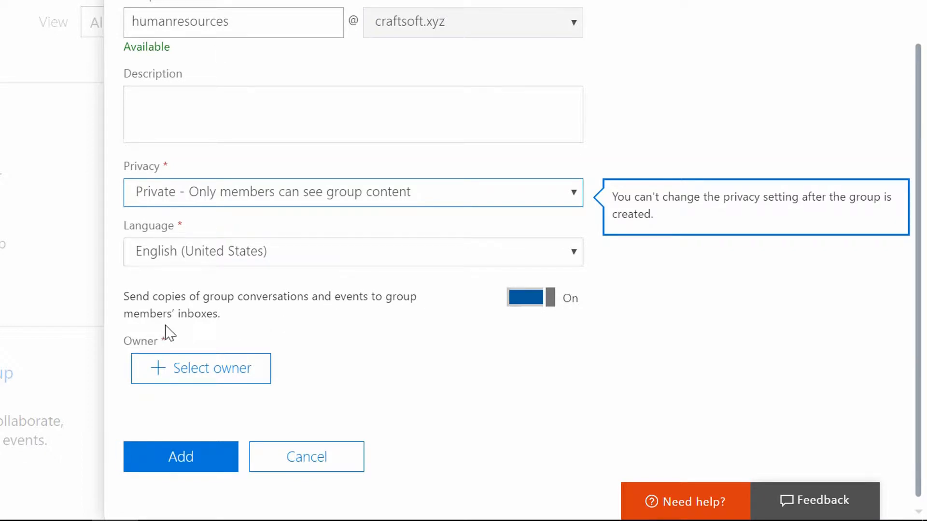
mouse_move(245, 328)
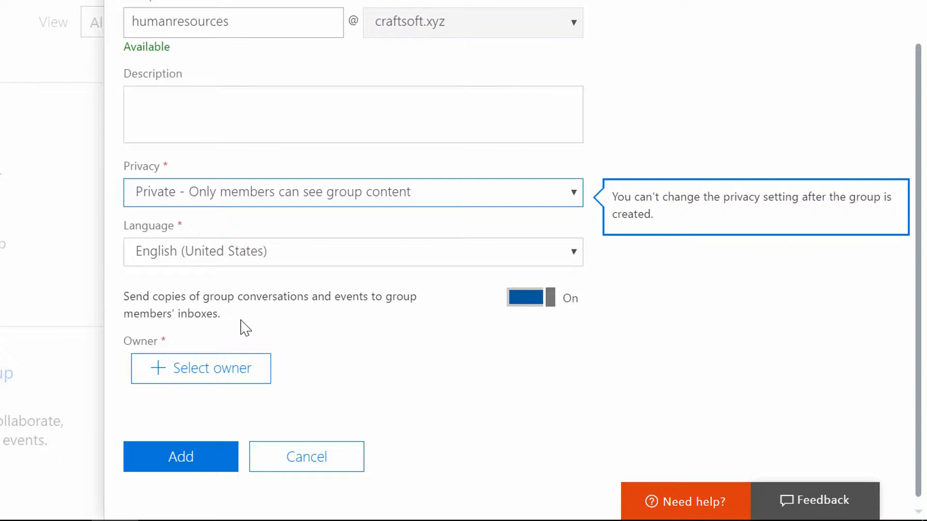
mouse_move(460, 325)
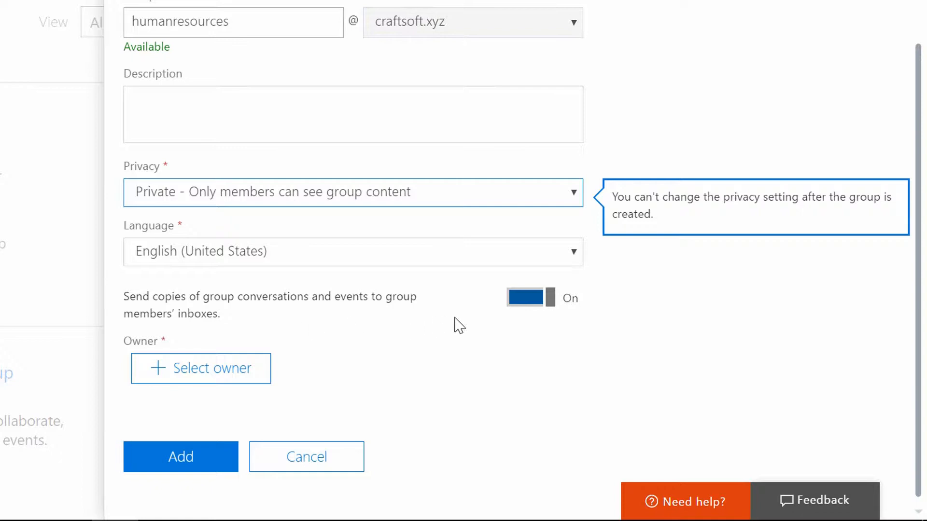
Step: Toggle sending conversation copies to members' inboxes off and back On
left_click(525, 297)
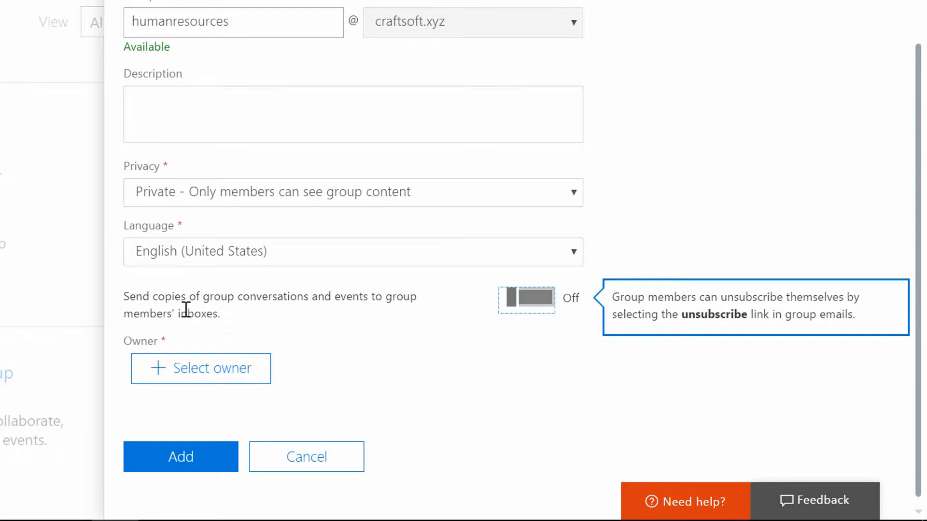
mouse_move(411, 317)
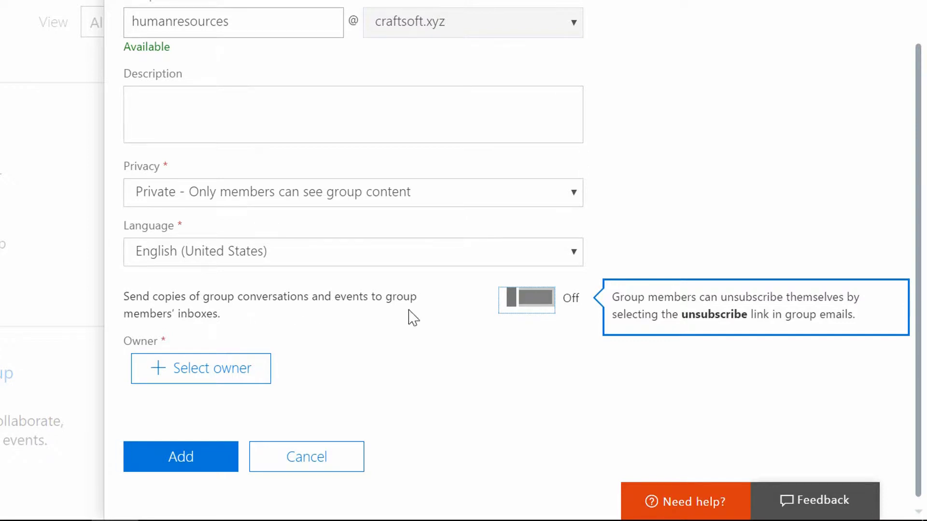
mouse_move(453, 321)
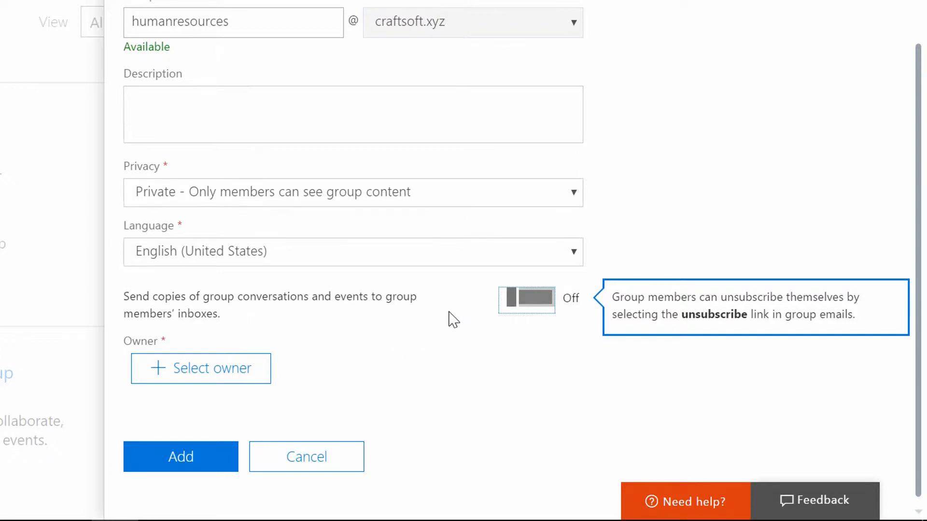
mouse_move(337, 292)
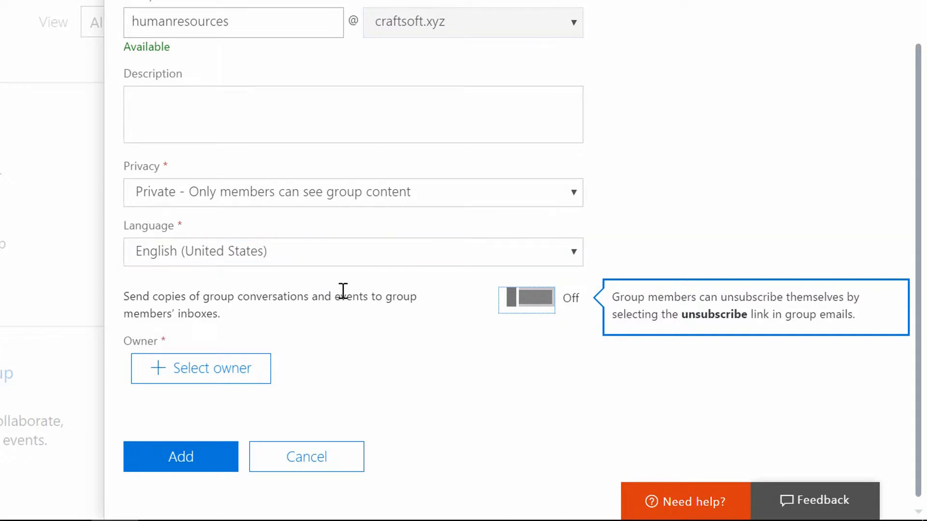
mouse_move(728, 304)
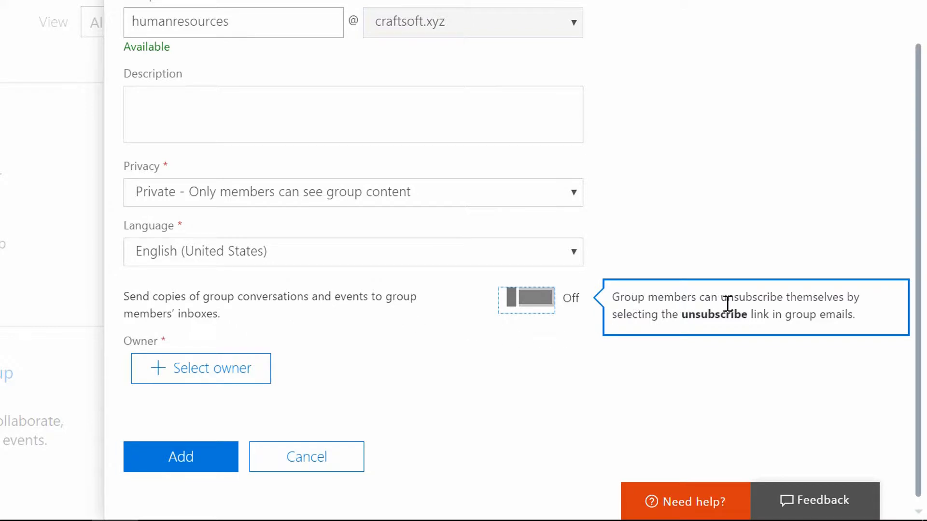
mouse_move(697, 310)
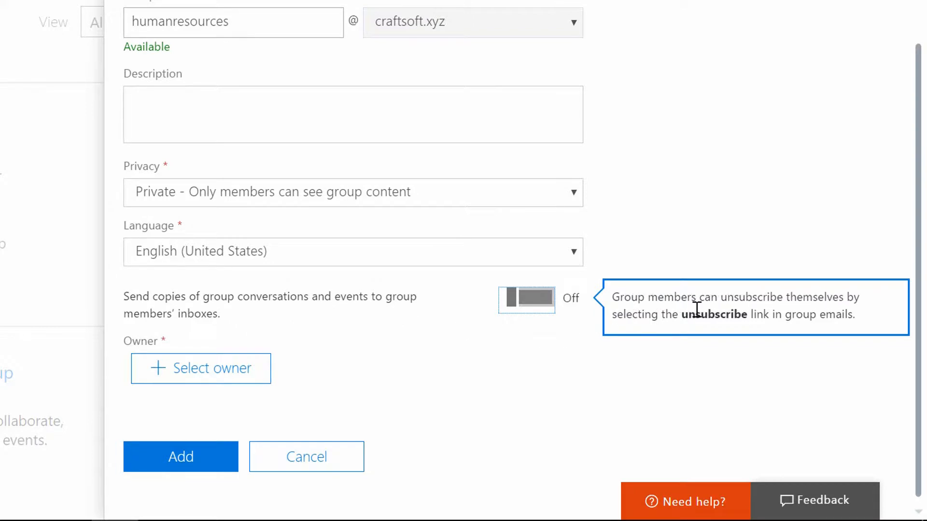
mouse_move(665, 323)
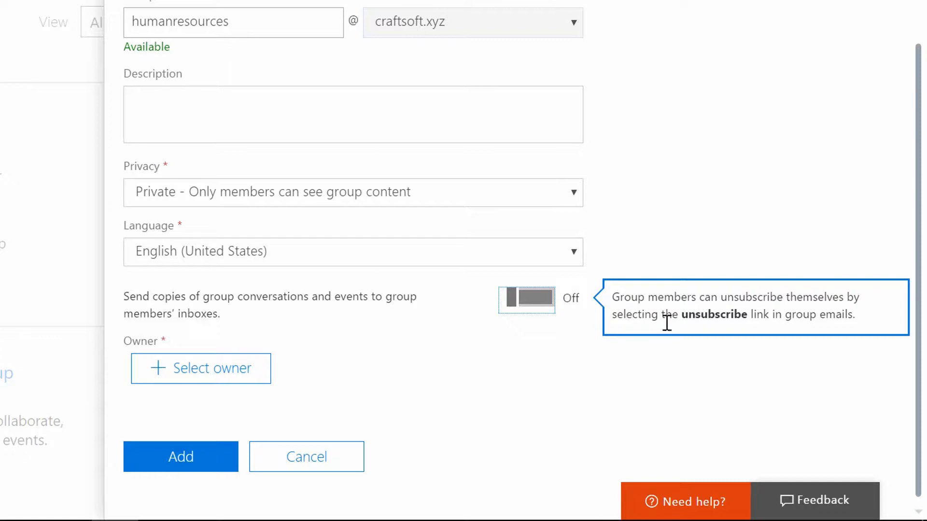
mouse_move(830, 331)
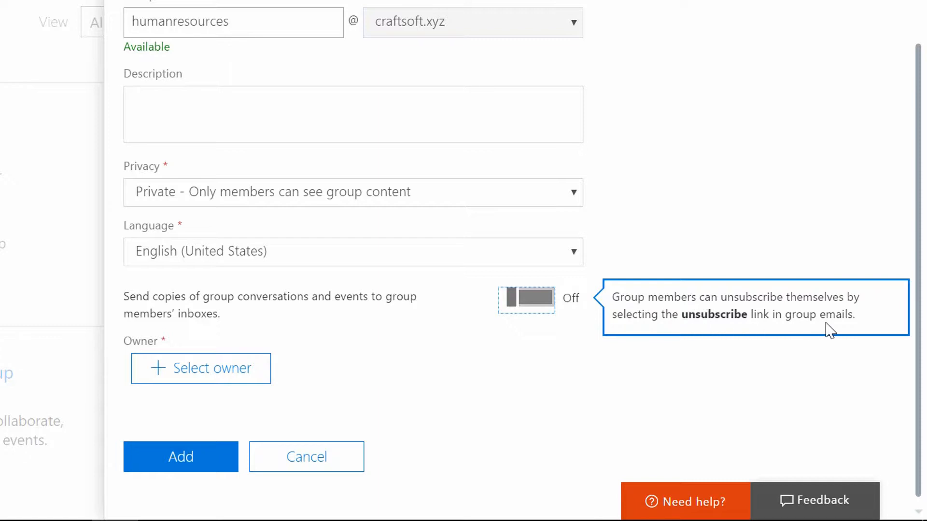
left_click(525, 300)
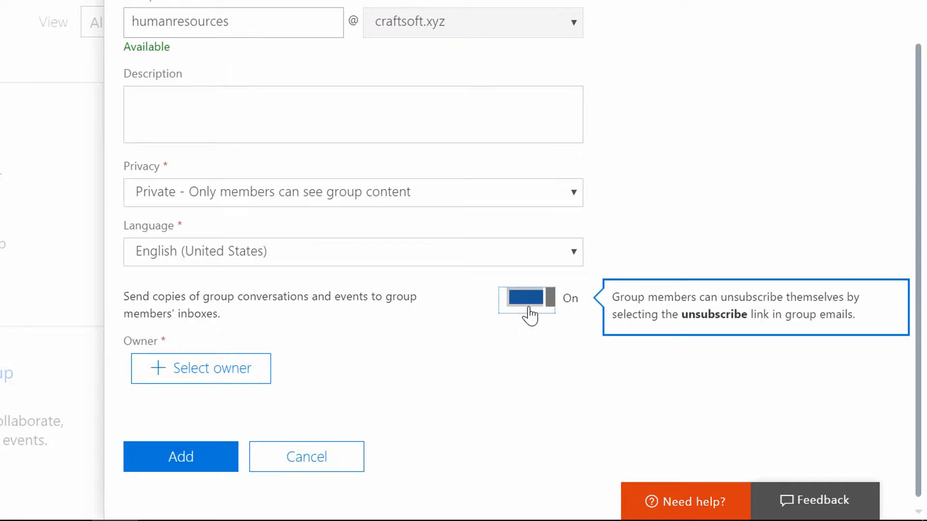
mouse_move(621, 302)
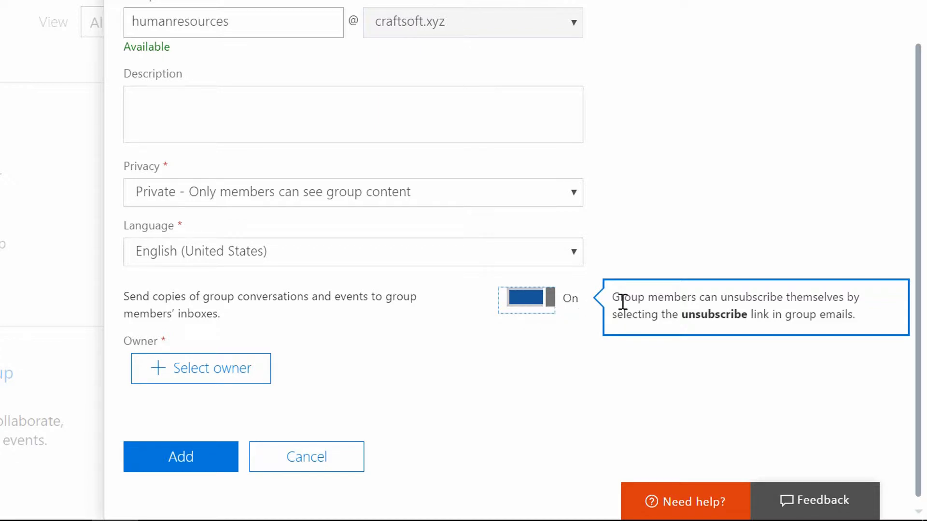
mouse_move(462, 321)
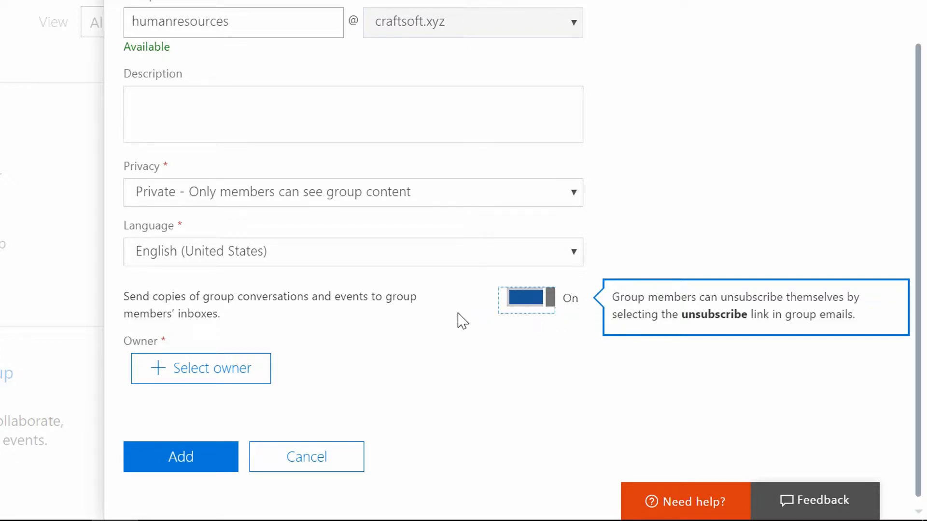
mouse_move(444, 320)
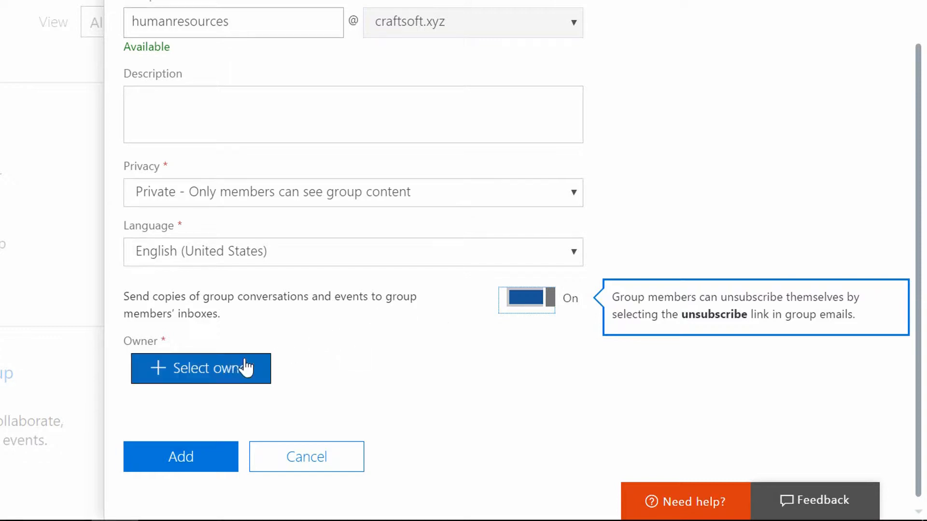
Step: Choose Neil Malek as the group owner and add the Human Resources group
left_click(201, 368)
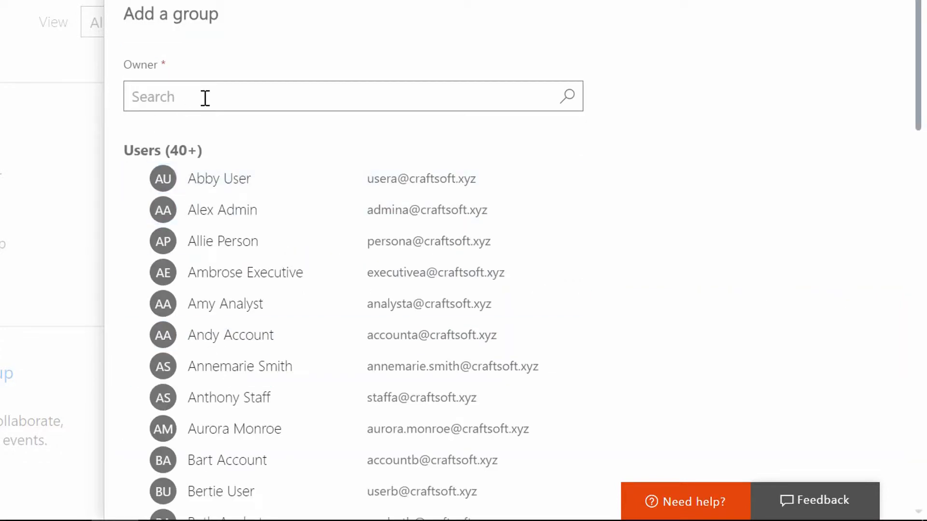
type("neil")
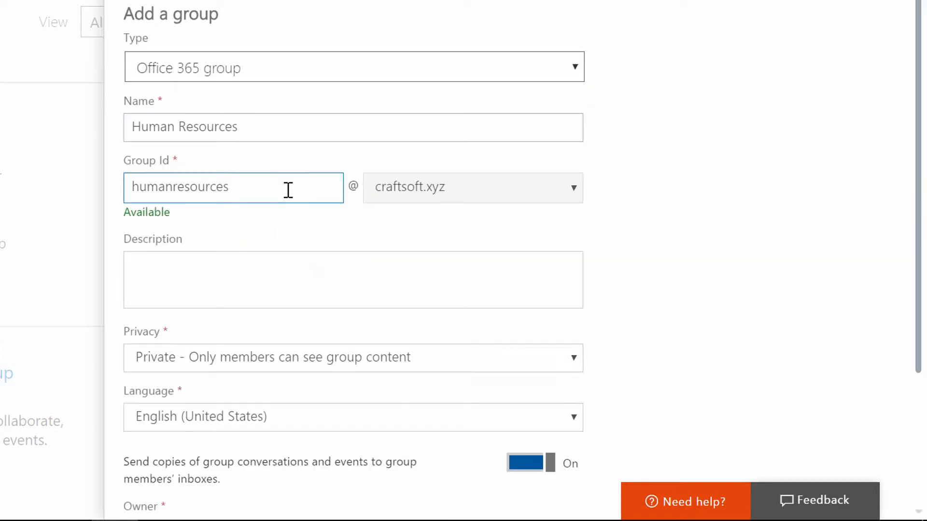
scroll("down", 3)
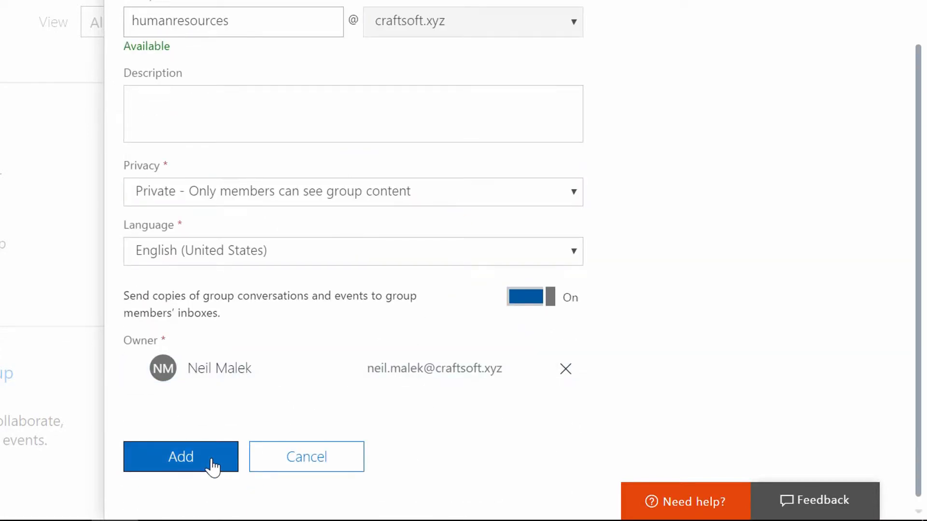
left_click(181, 457)
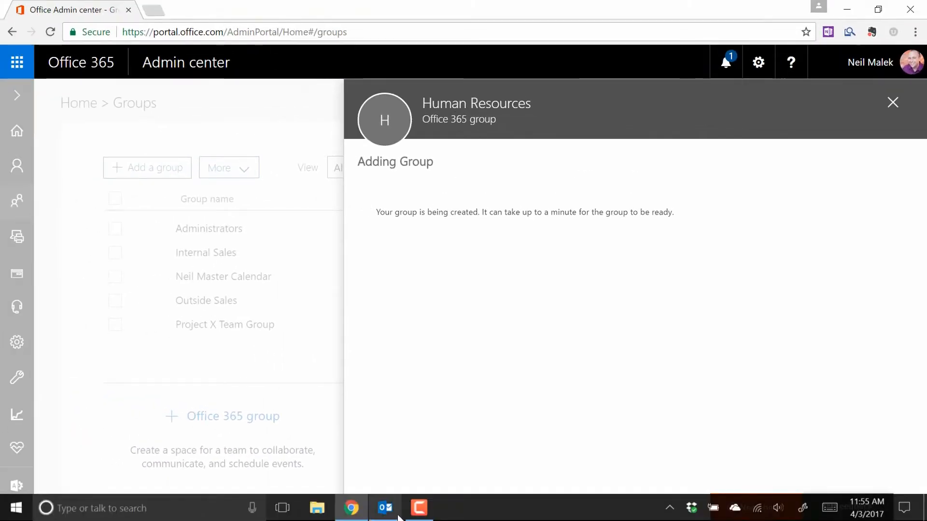
Step: Switch to Outlook and bring up the Create Group dialog from the Home ribbon
left_click(384, 509)
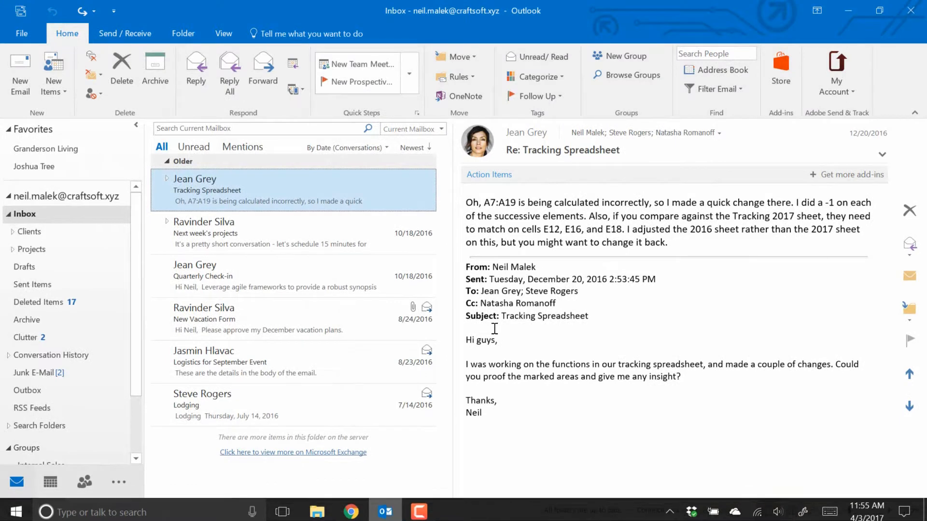
scroll("down", 3)
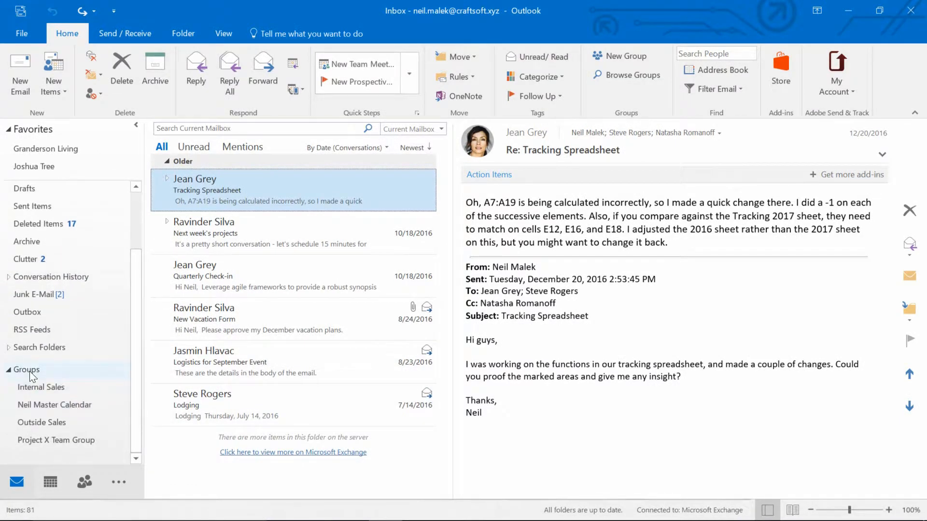
mouse_move(56, 440)
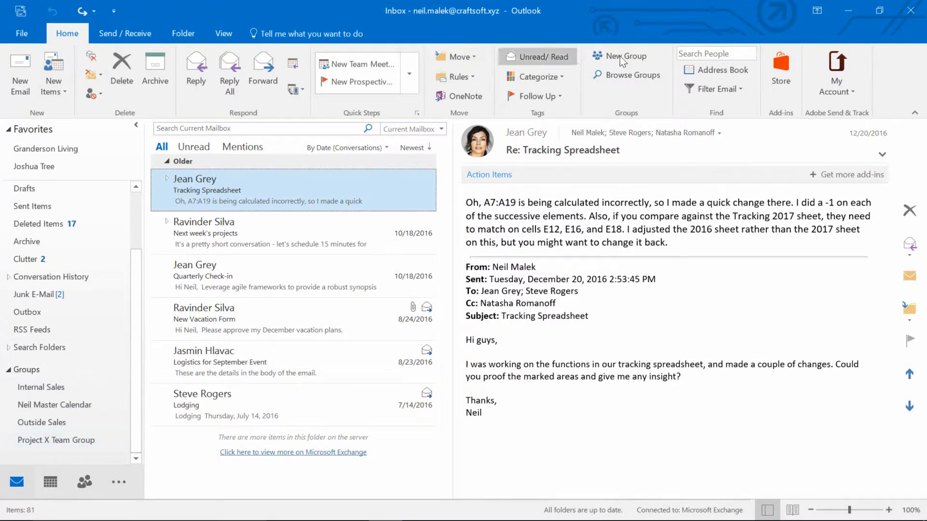
mouse_move(621, 56)
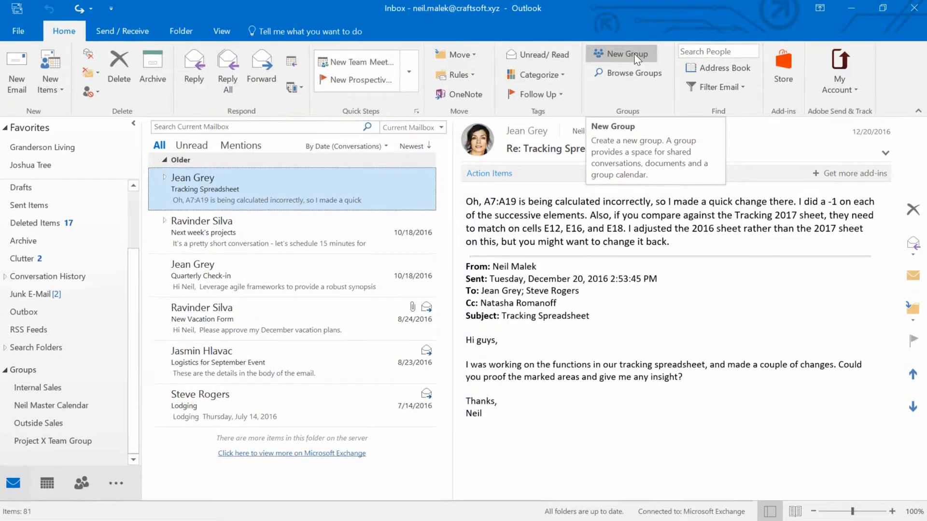
left_click(620, 55)
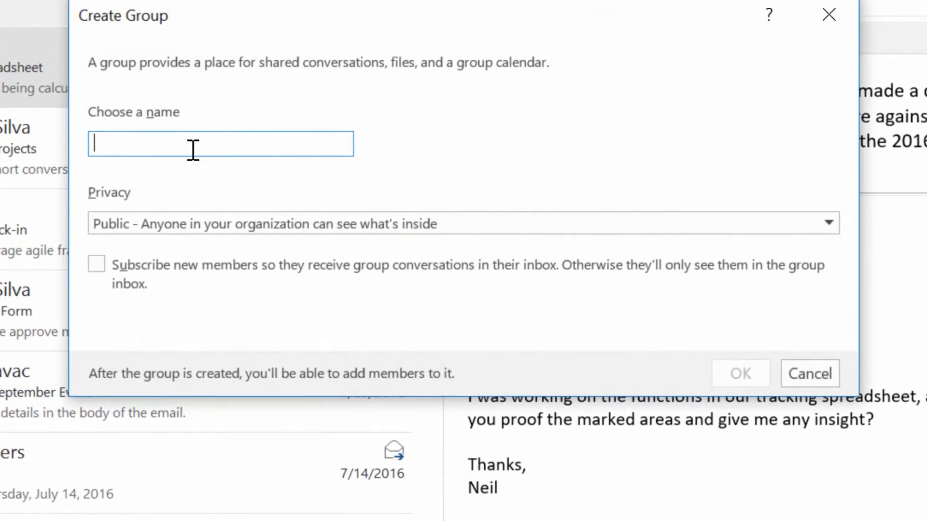
Step: Create a Public group named Information Technology with ID InformationTechnology
type("In")
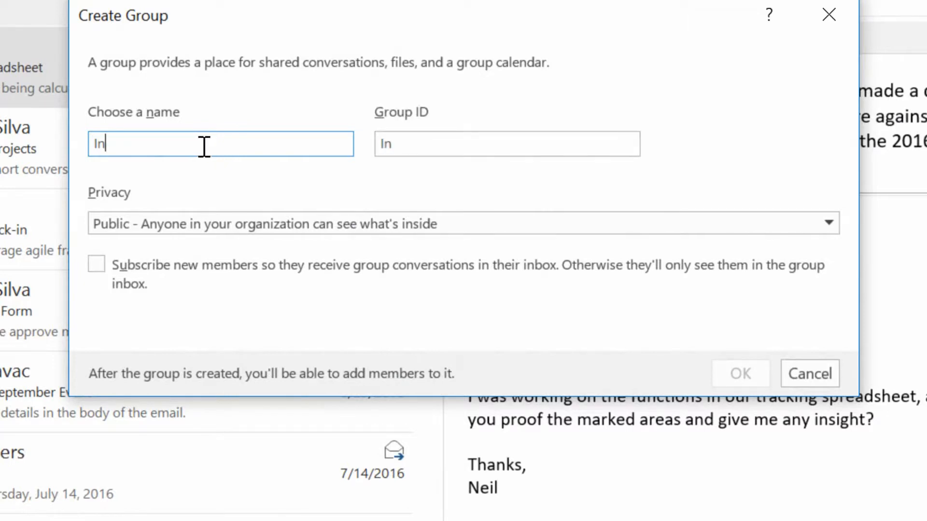
type("formation Techn")
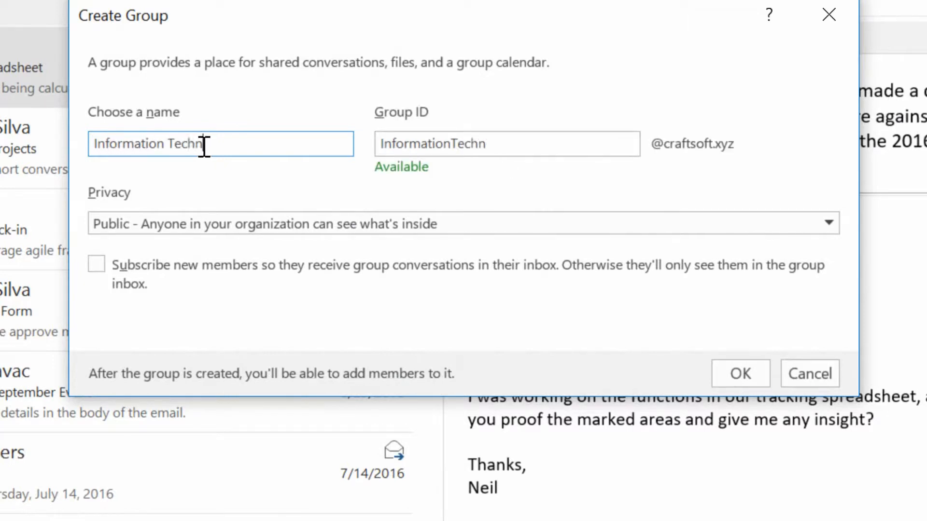
type("ology")
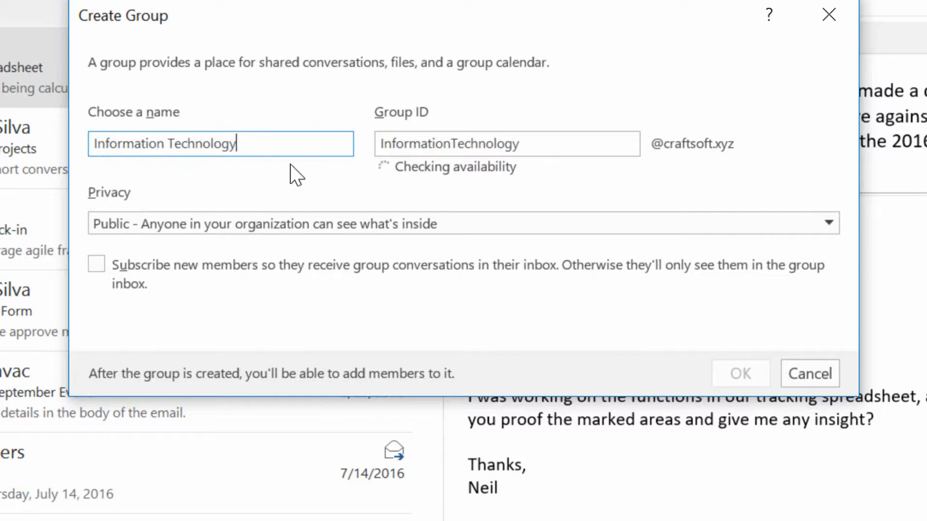
mouse_move(345, 181)
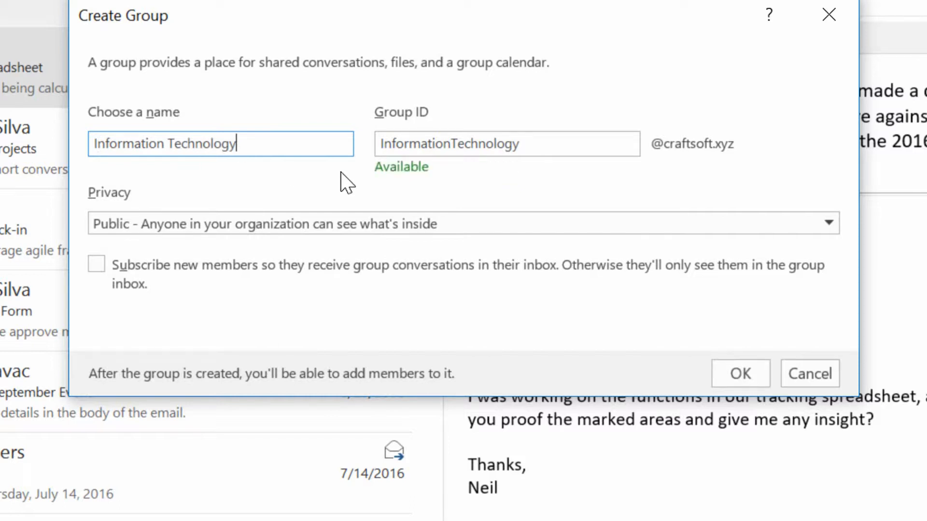
mouse_move(712, 170)
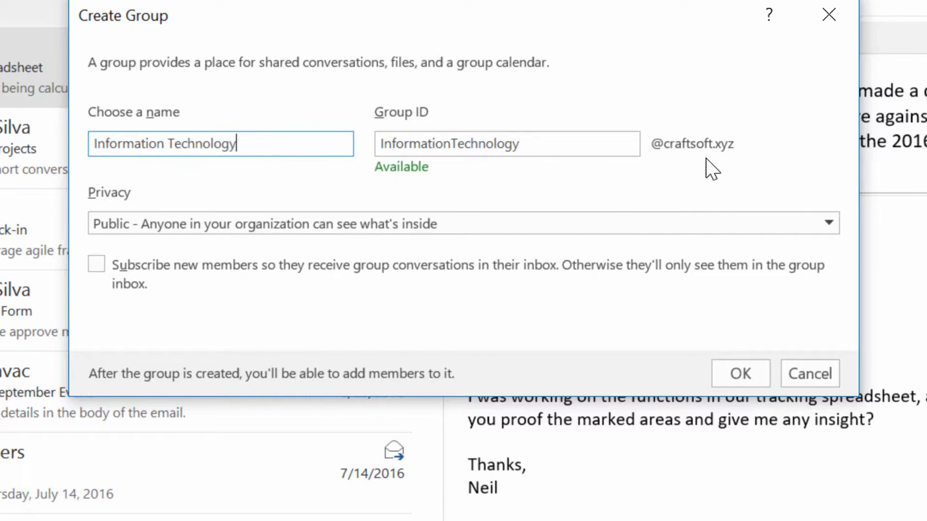
mouse_move(181, 162)
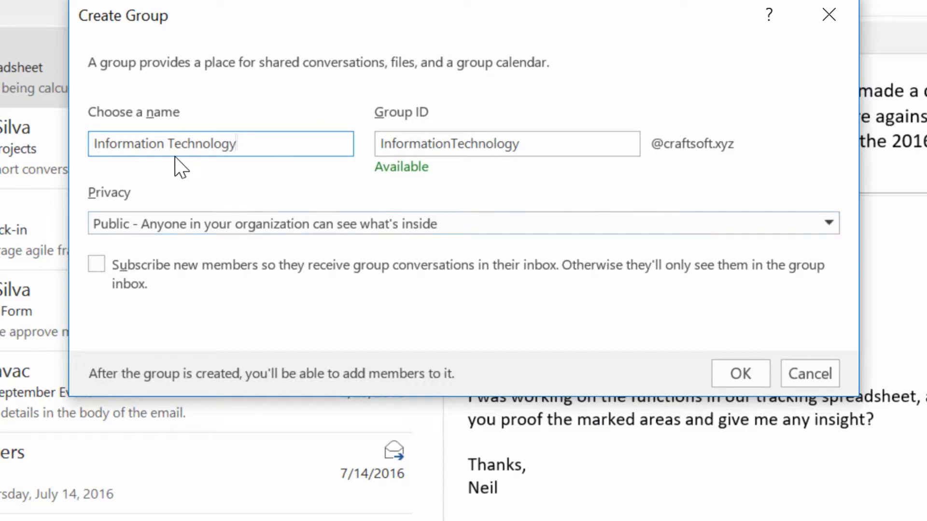
mouse_move(426, 175)
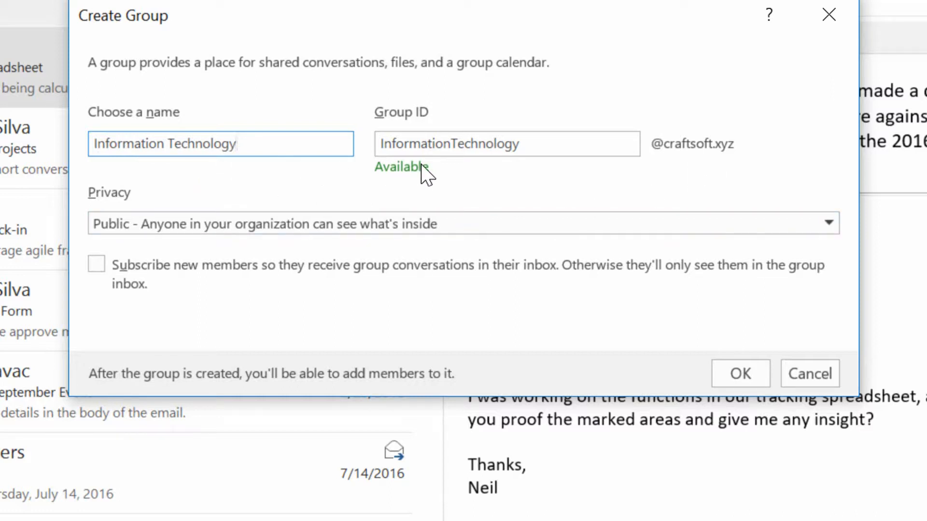
left_click(827, 223)
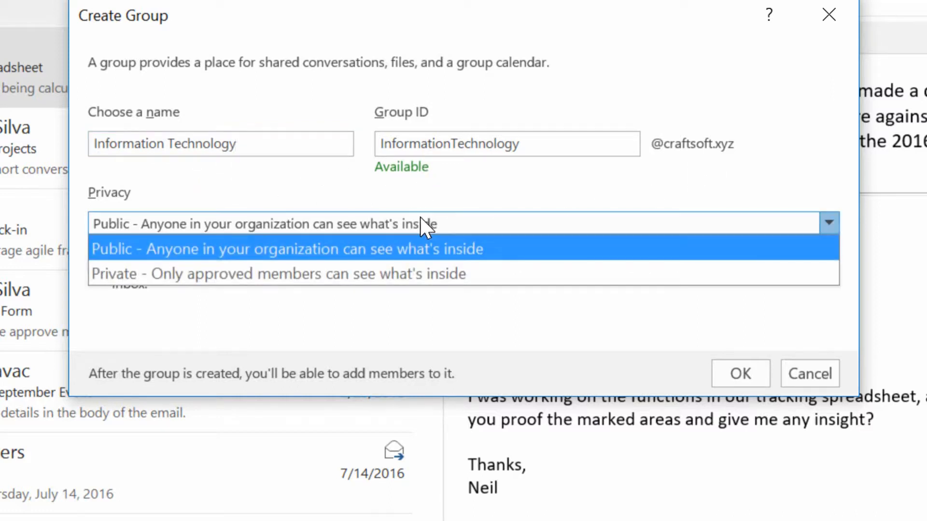
left_click(286, 249)
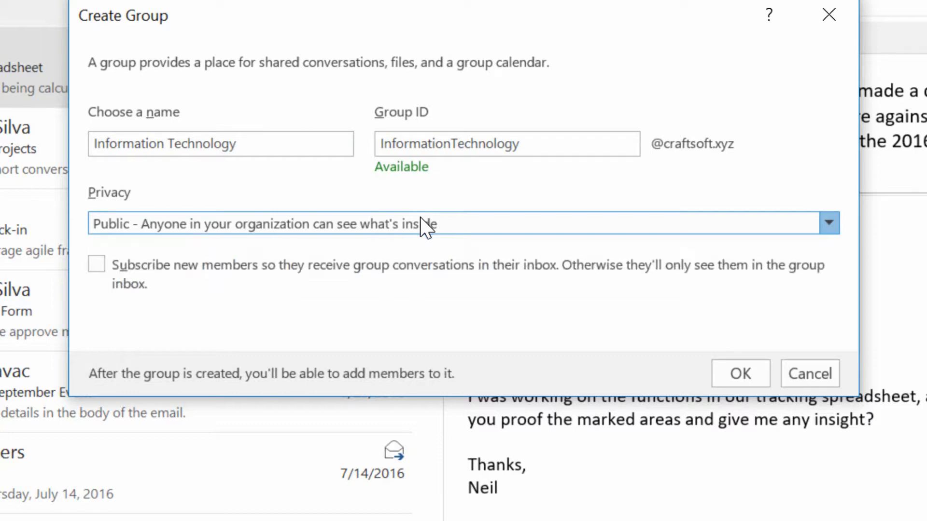
mouse_move(272, 324)
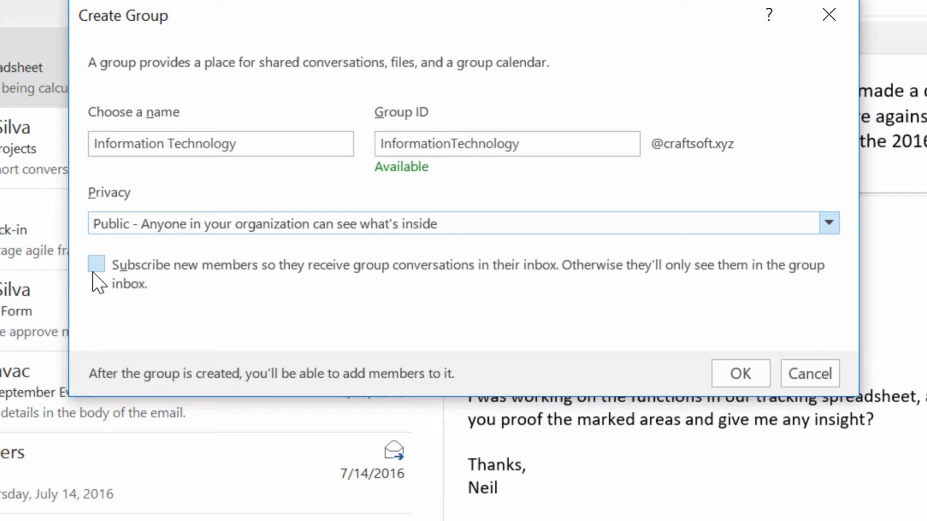
mouse_move(460, 286)
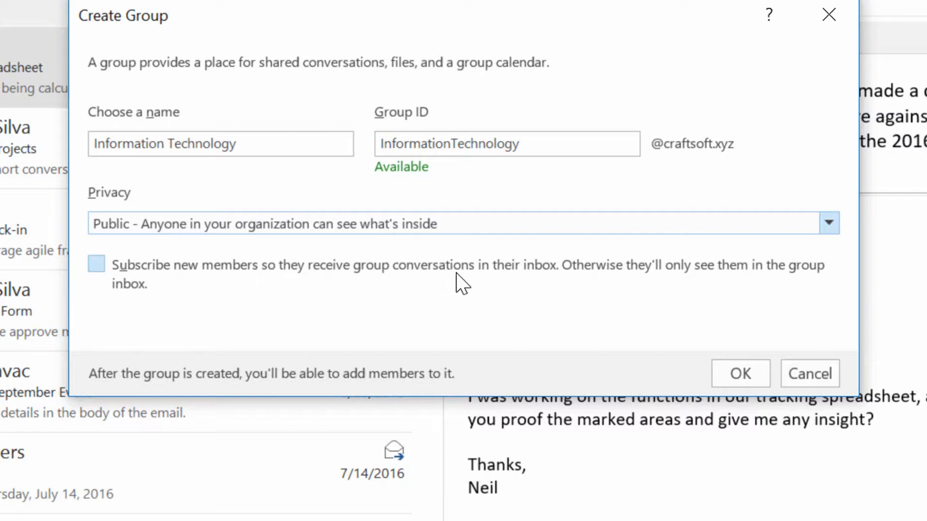
mouse_move(500, 283)
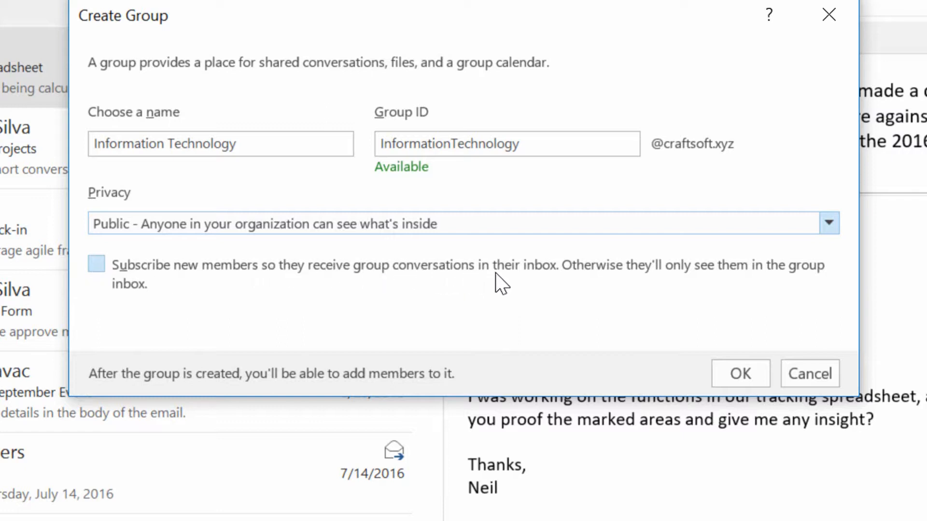
mouse_move(183, 301)
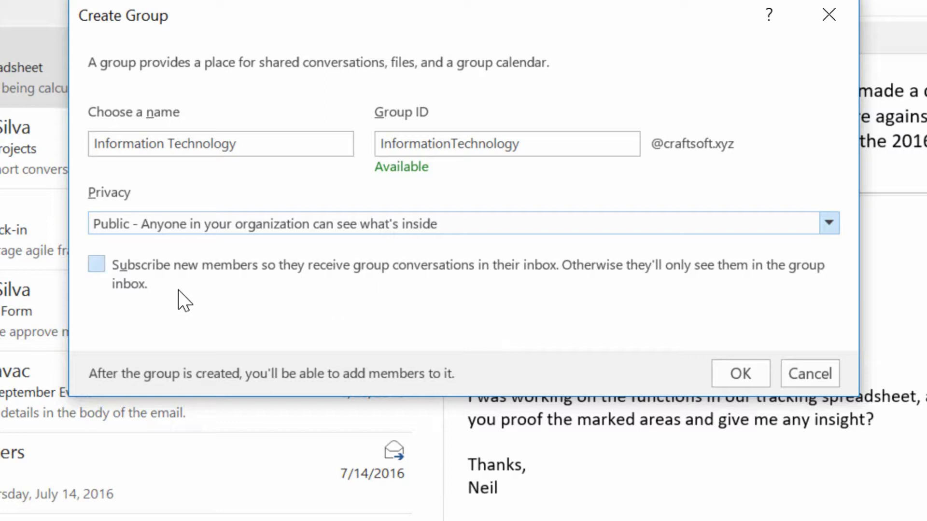
mouse_move(97, 265)
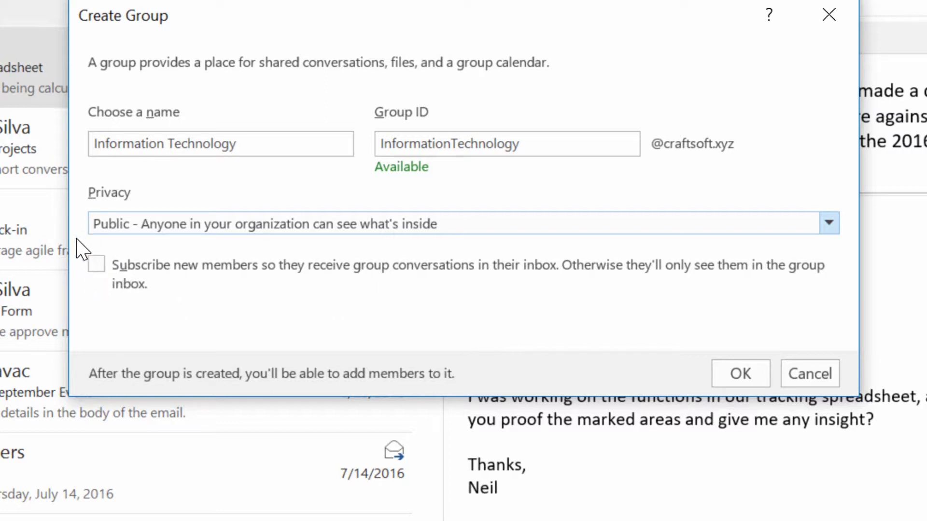
mouse_move(148, 239)
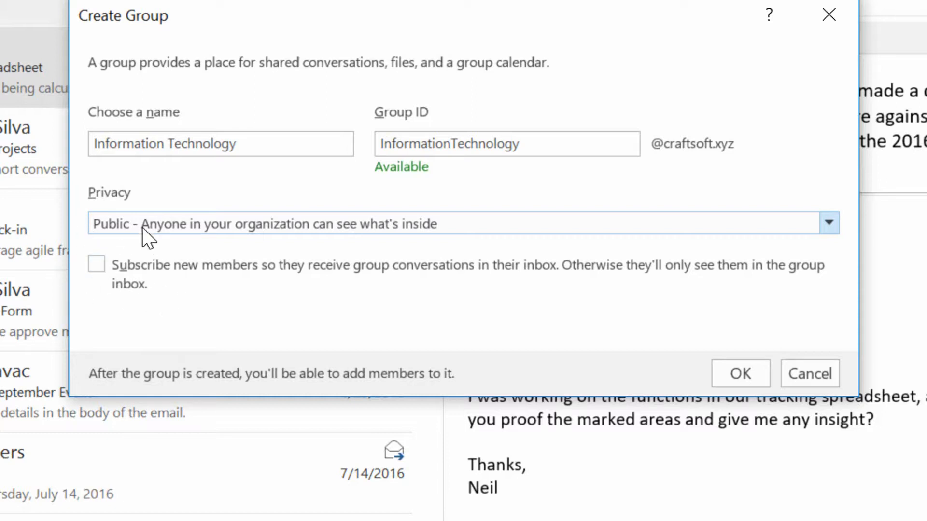
mouse_move(147, 248)
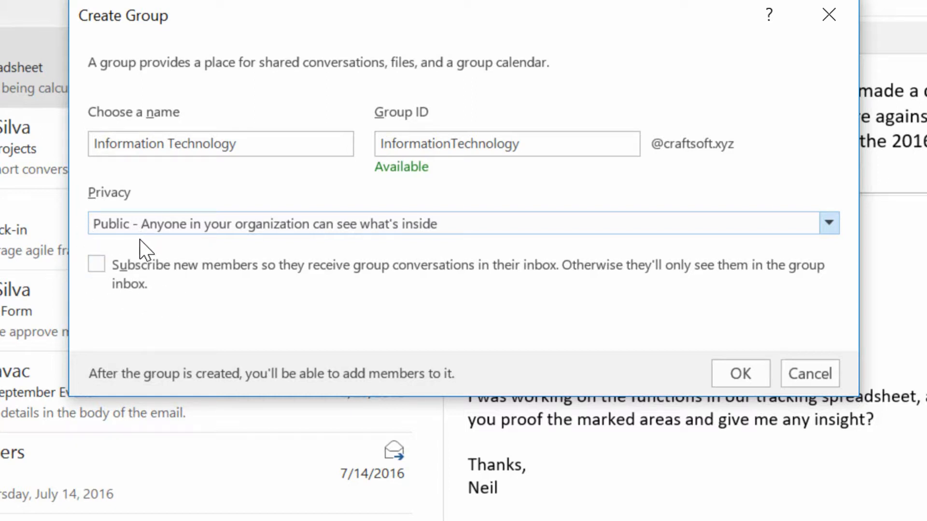
mouse_move(739, 374)
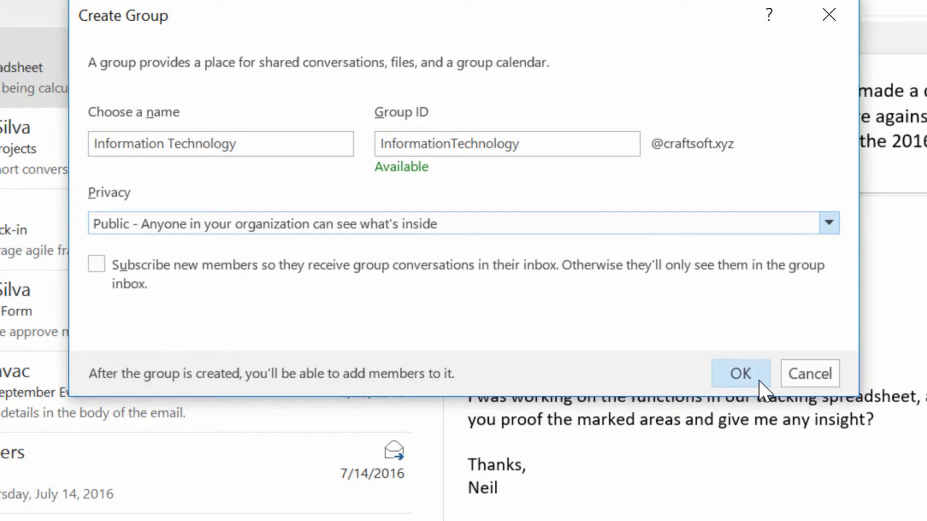
left_click(741, 373)
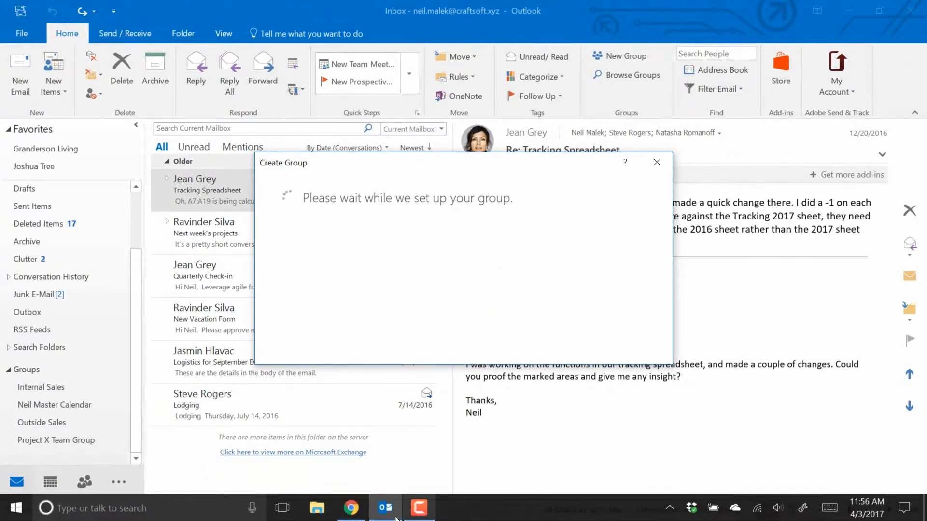
Step: Switch to the Admin center to see the Human Resources group confirmed as added
left_click(350, 507)
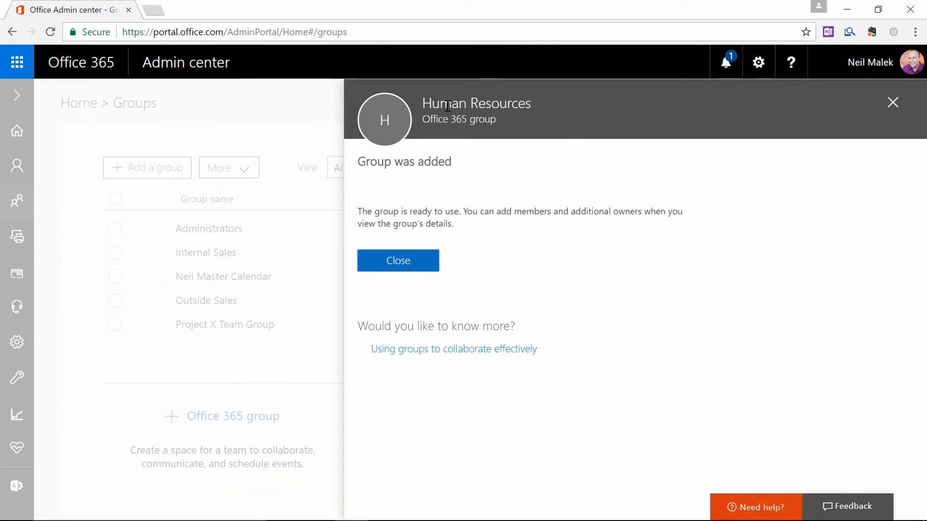
mouse_move(388, 188)
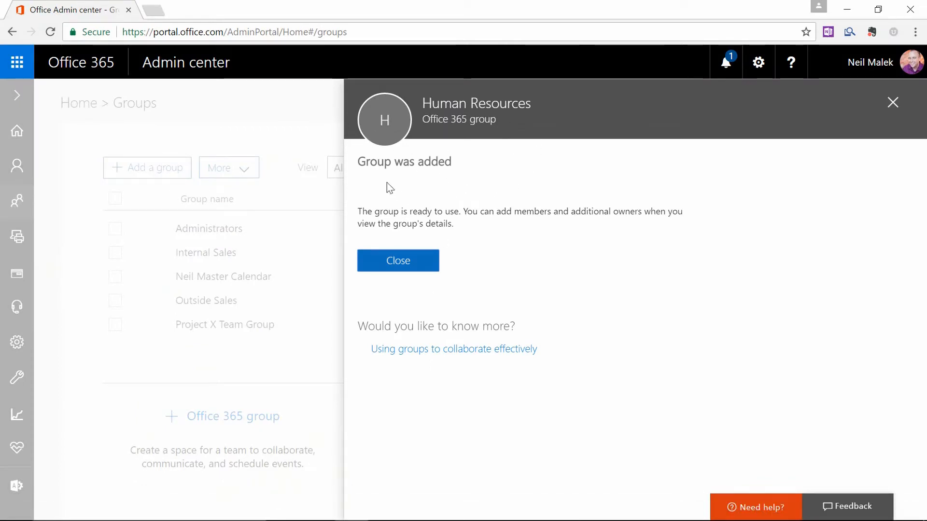
mouse_move(437, 226)
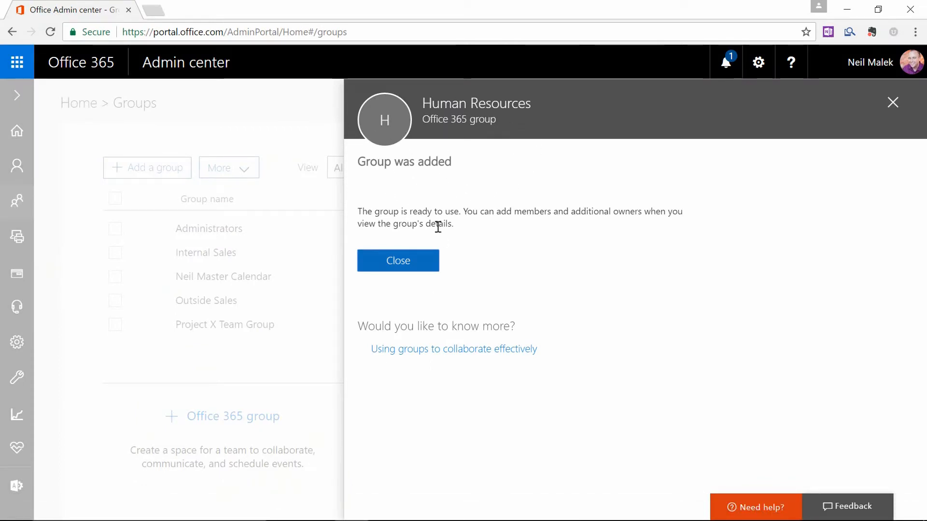
mouse_move(892, 102)
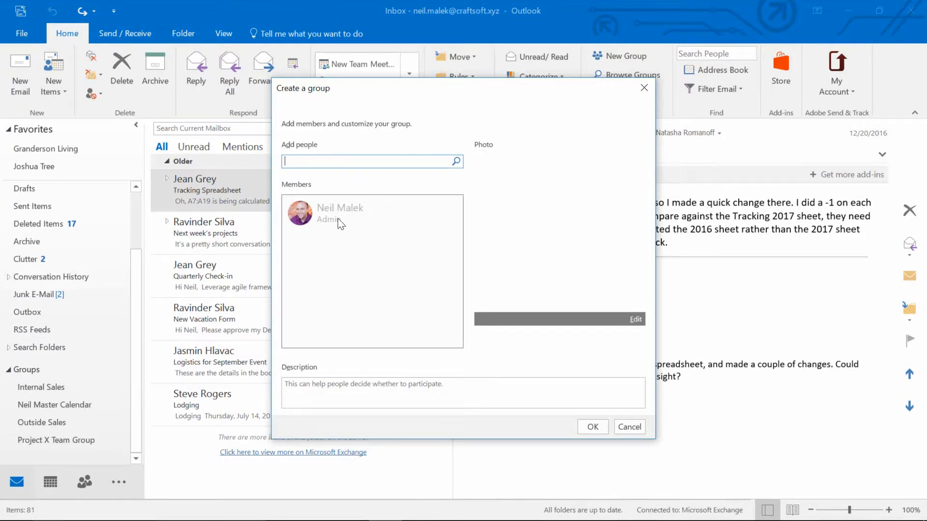
mouse_move(301, 139)
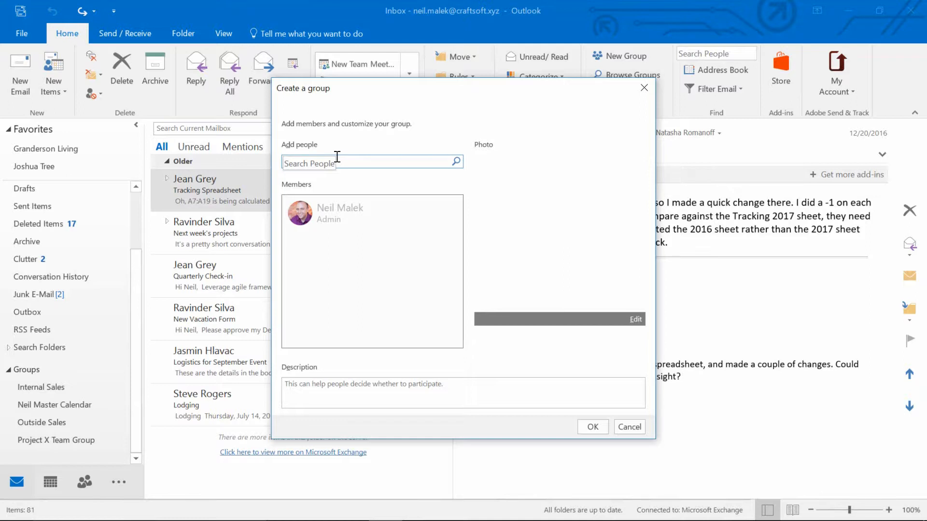
Step: Add Steve Rogers as a member and finish setting up the Information Technology group
type("steve")
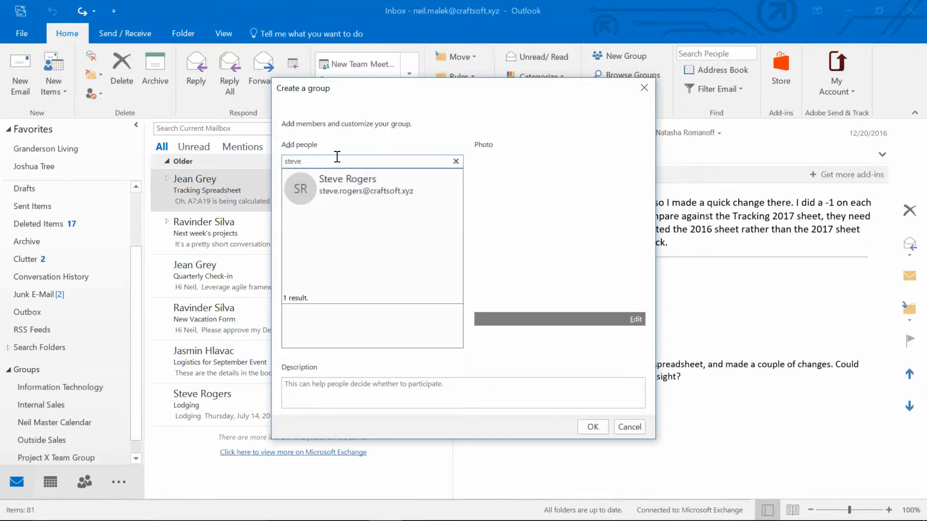
left_click(348, 184)
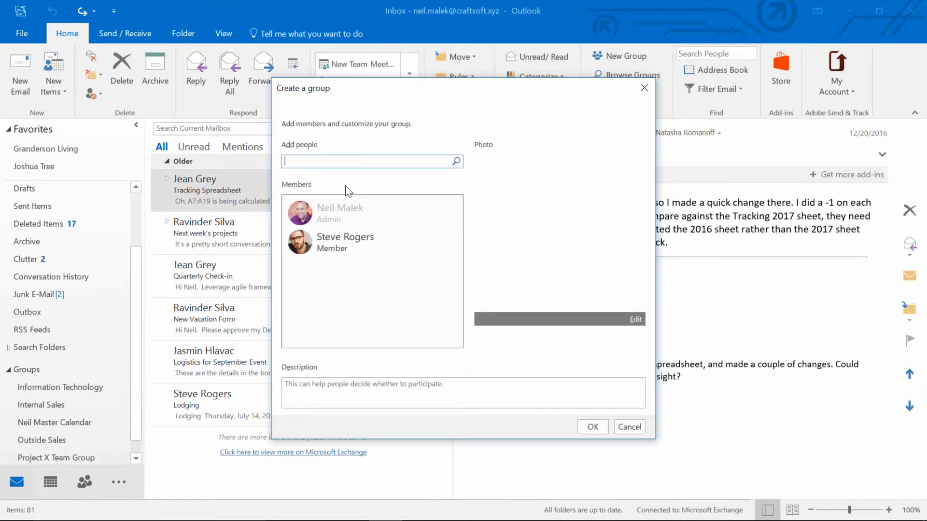
left_click(592, 427)
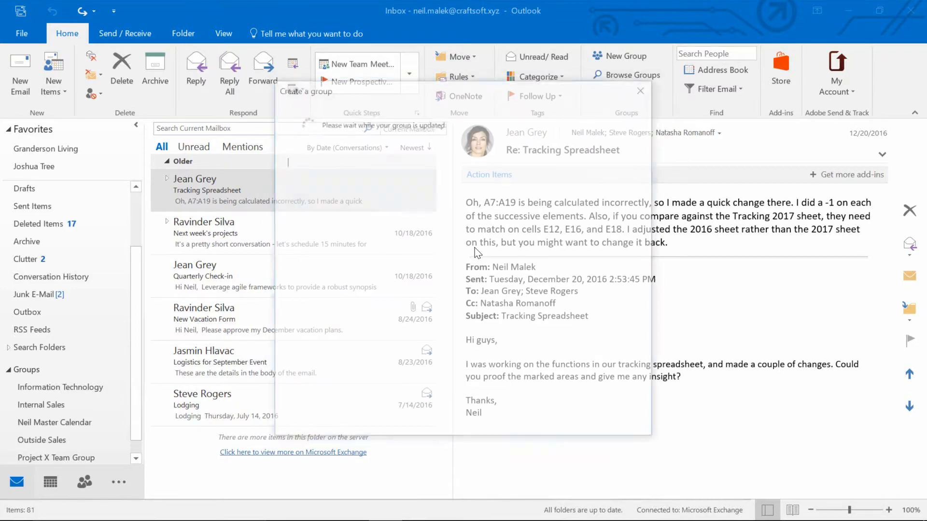
left_click(60, 387)
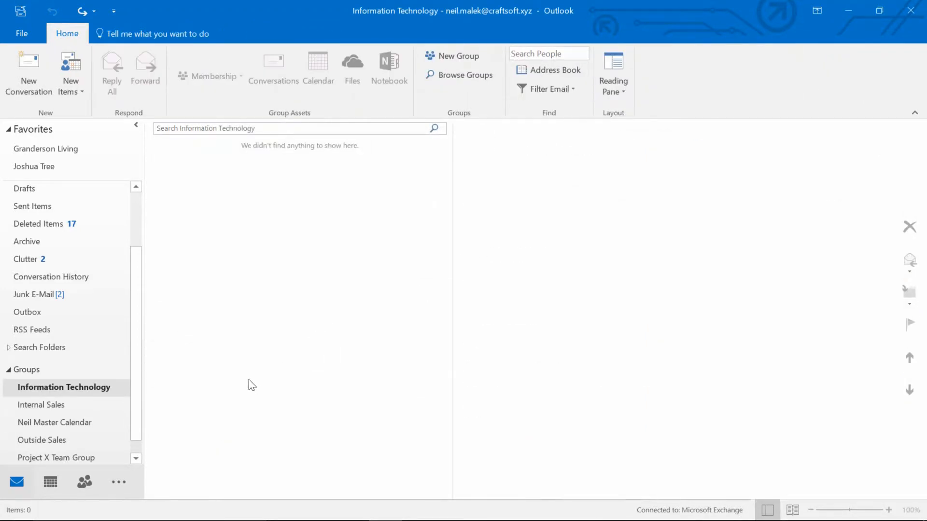
Step: From the Inbox, open the Information Technology group and view its empty April 2017 calendar
scroll("down", 3)
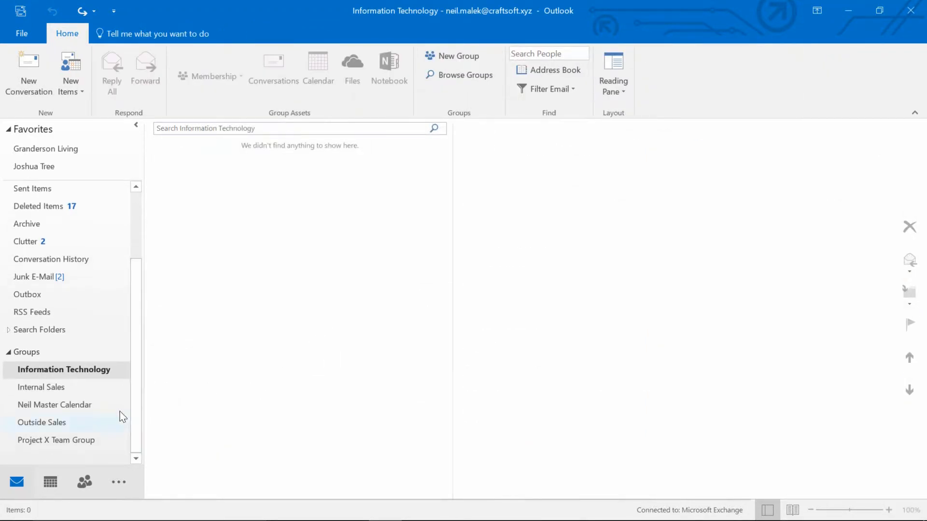
mouse_move(100, 376)
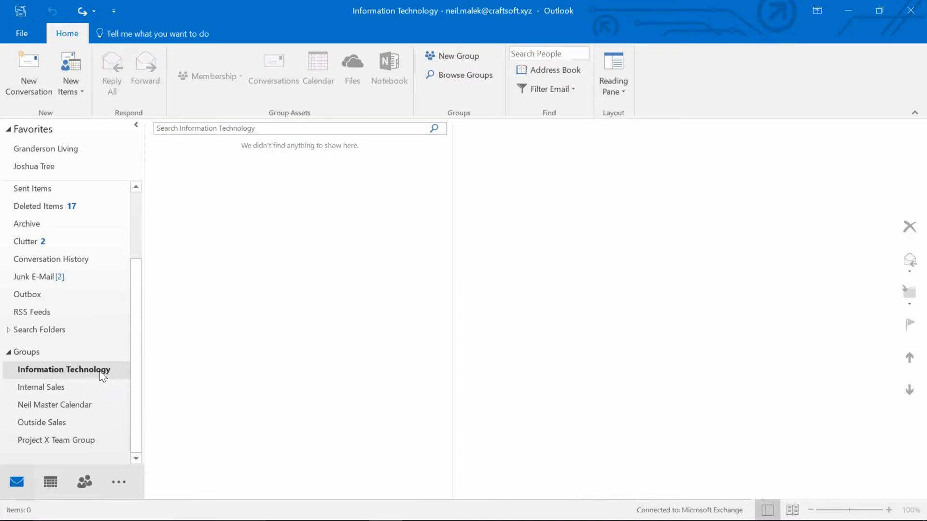
mouse_move(75, 374)
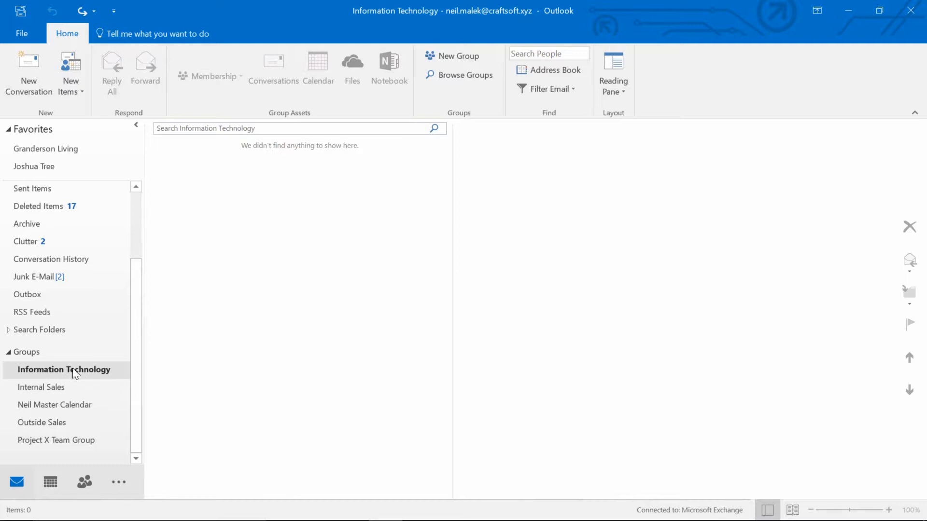
mouse_move(49, 209)
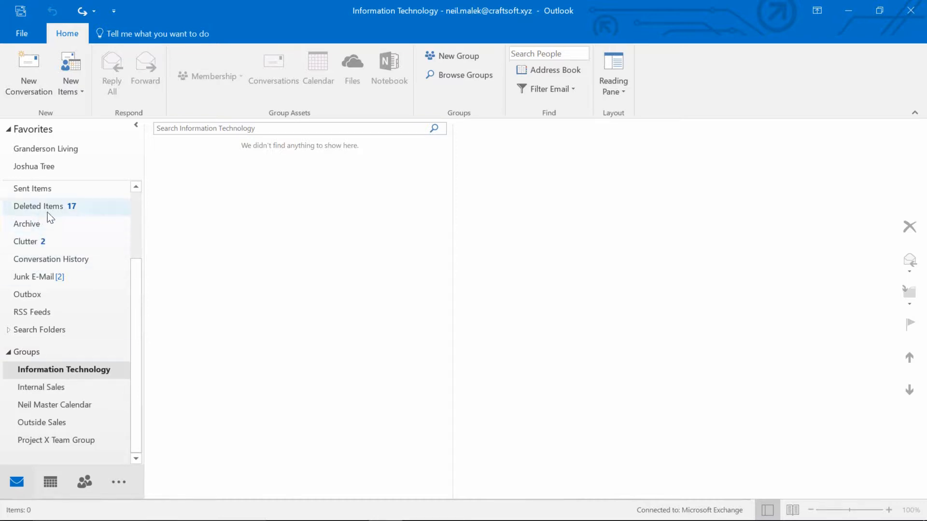
left_click(24, 214)
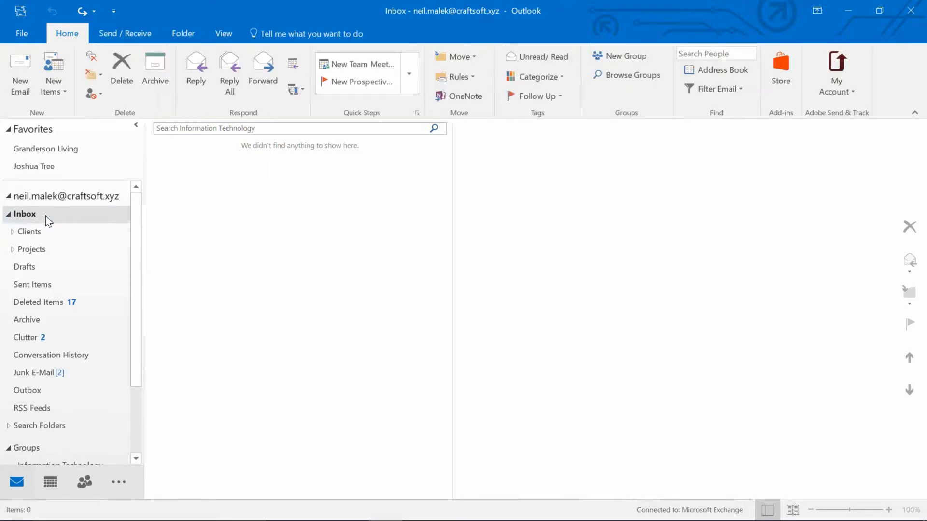
left_click(23, 214)
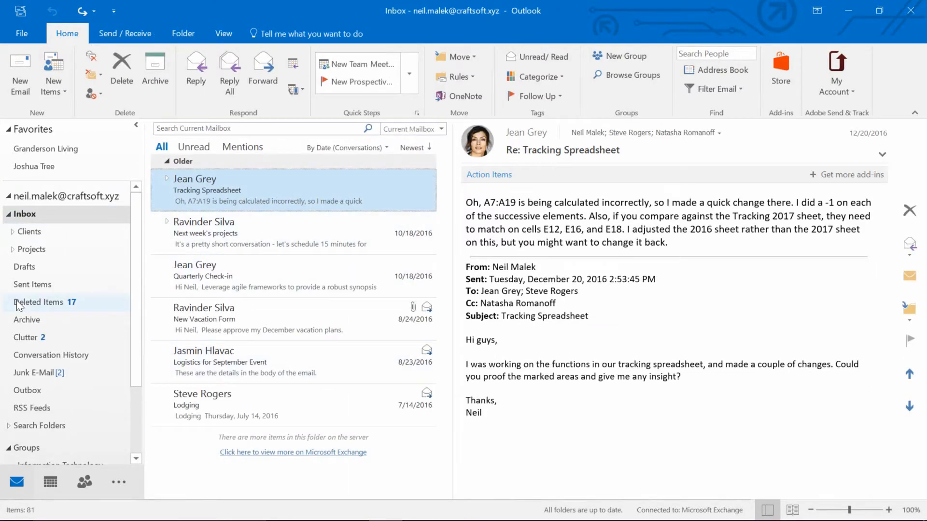
left_click(63, 369)
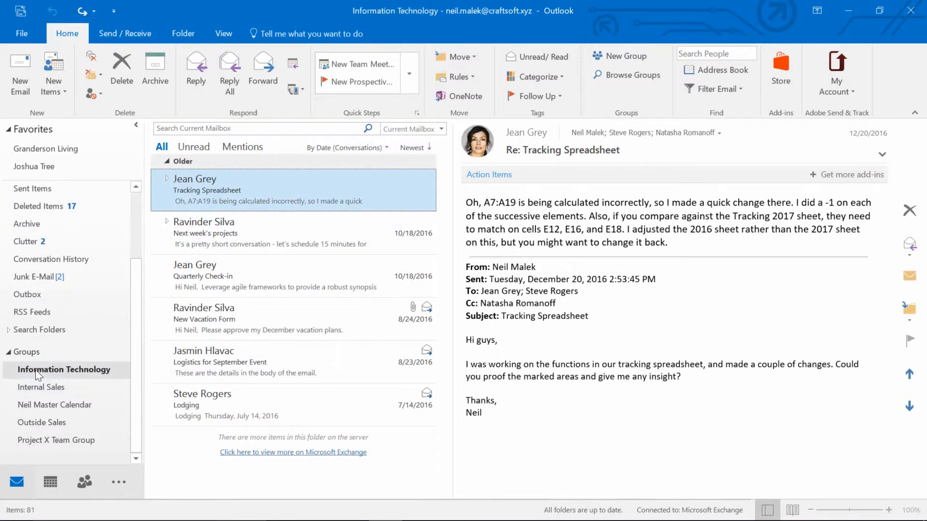
left_click(64, 370)
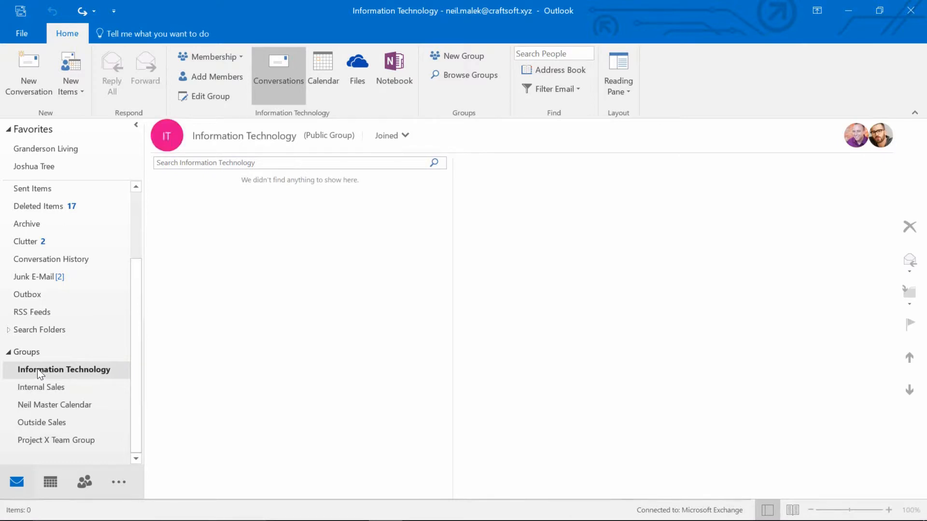
mouse_move(289, 156)
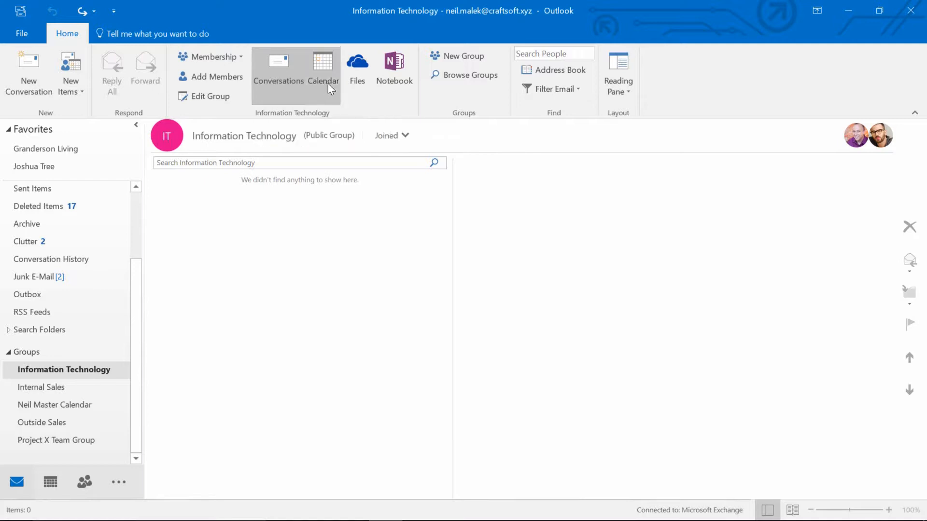
left_click(323, 70)
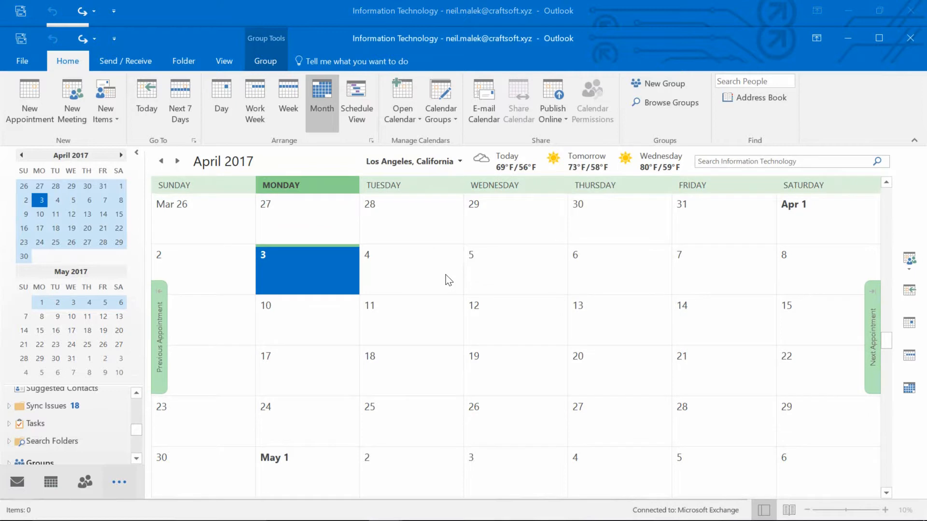
mouse_move(404, 431)
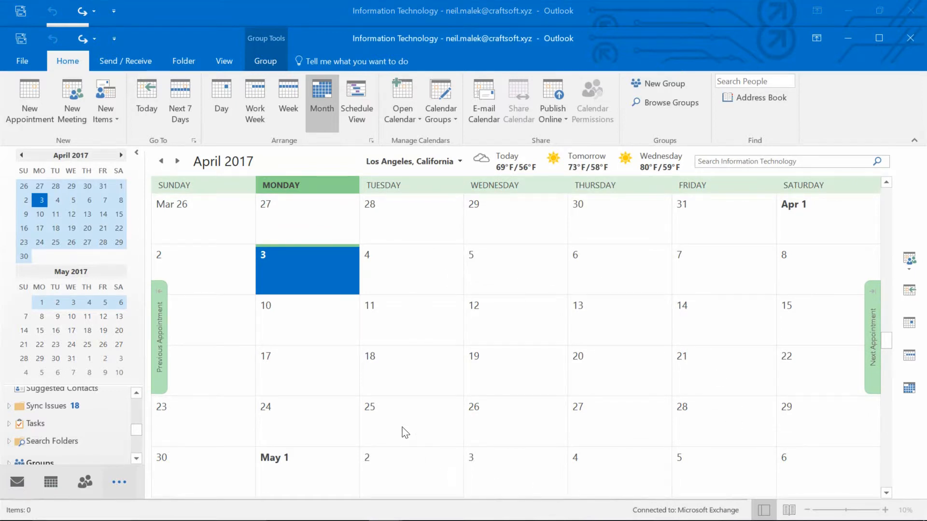
mouse_move(507, 41)
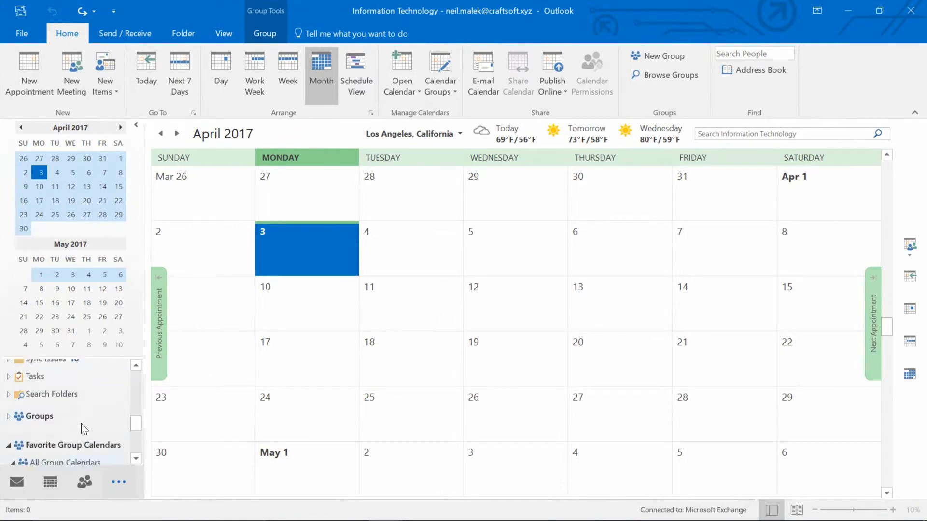
scroll("down", 3)
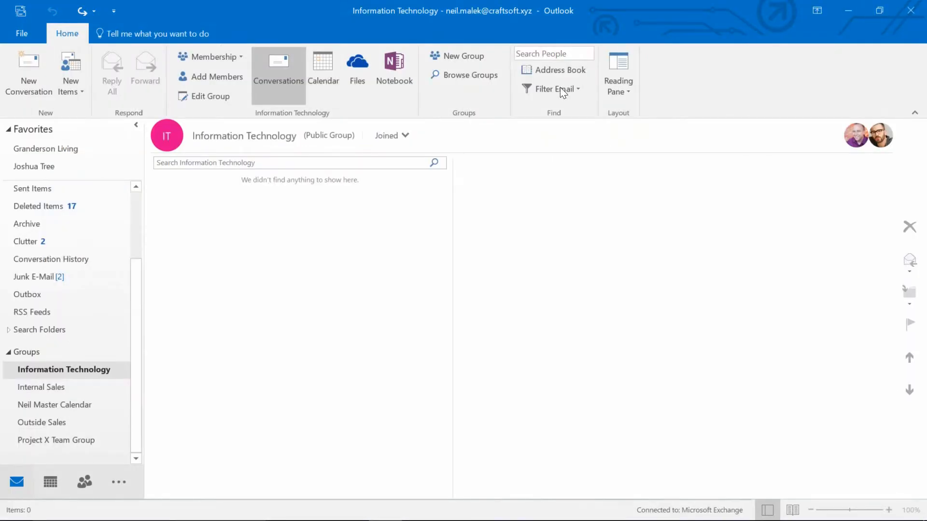
mouse_move(357, 69)
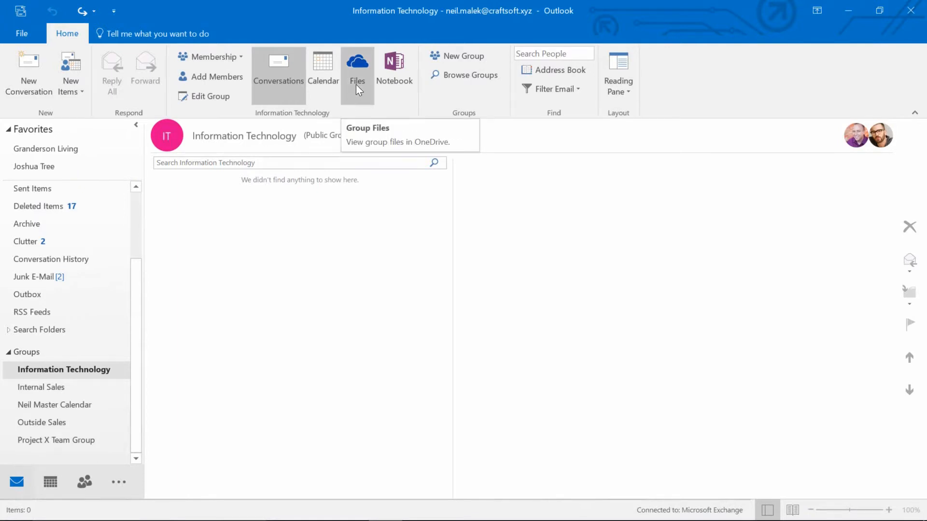
mouse_move(366, 86)
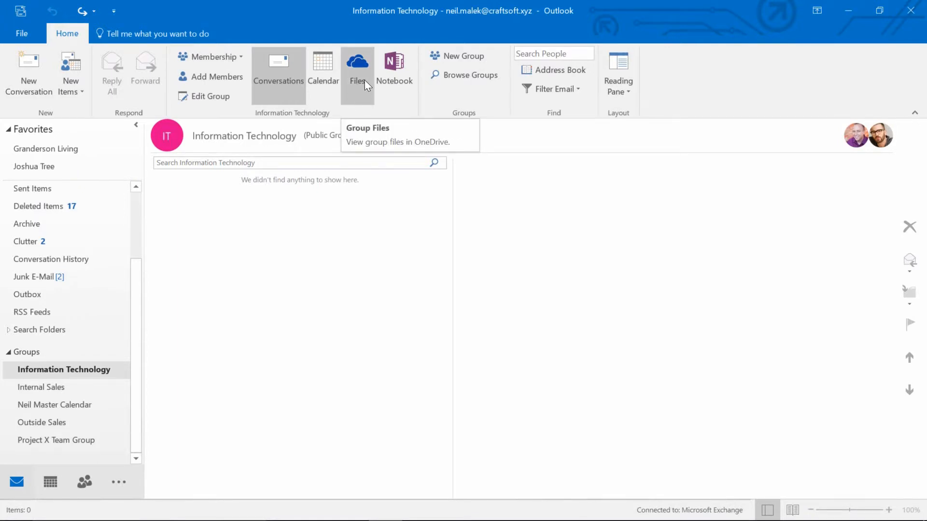
Step: View the Information Technology group's shared files from the group ribbon
left_click(357, 66)
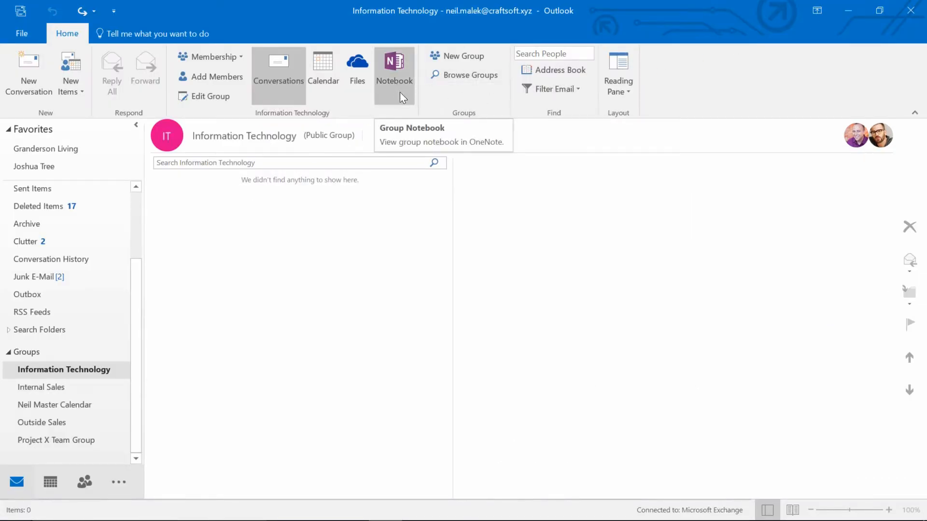
mouse_move(411, 115)
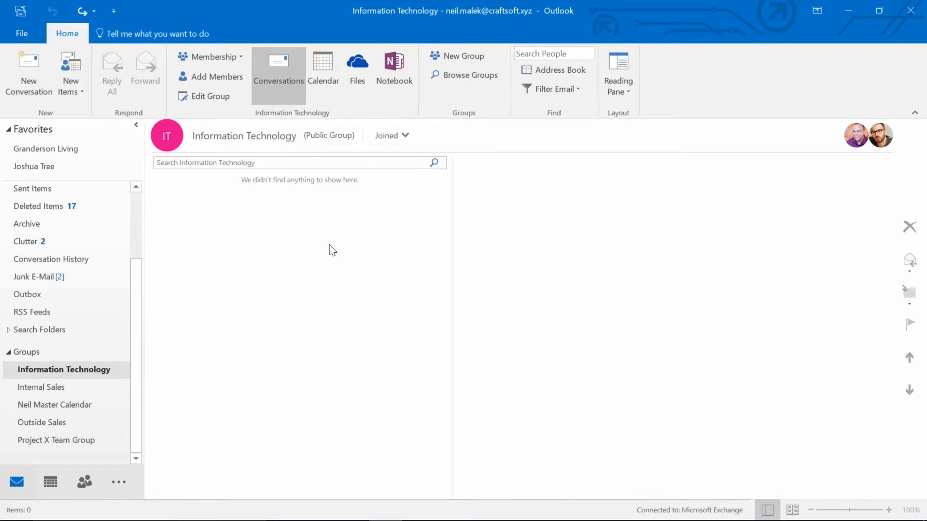
mouse_move(286, 204)
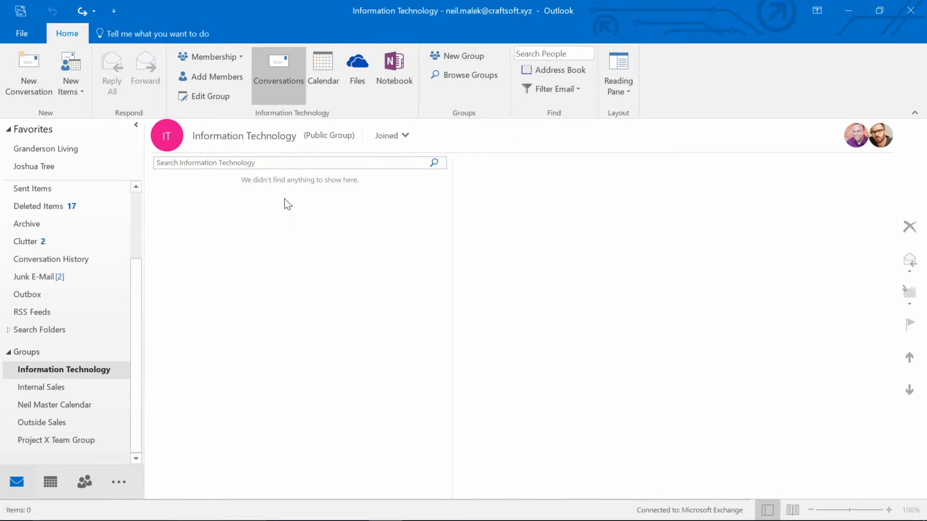
mouse_move(259, 245)
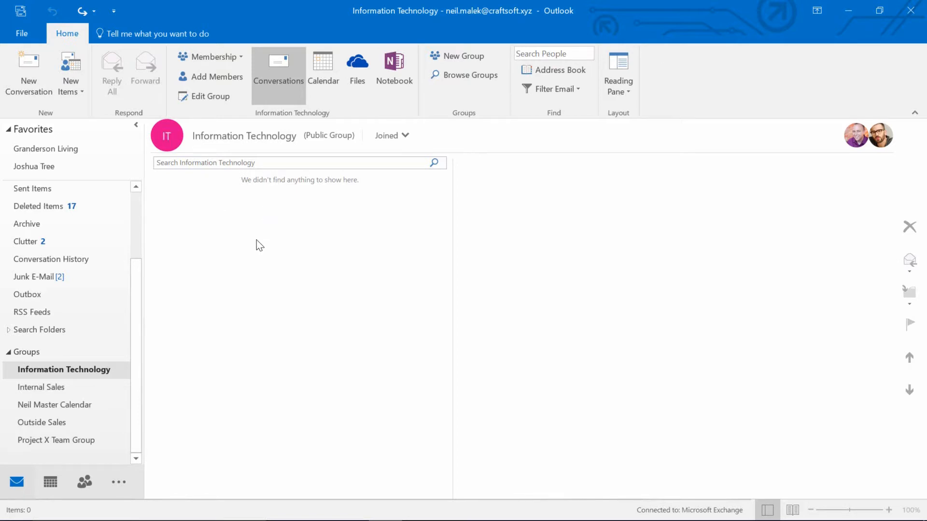
mouse_move(56, 220)
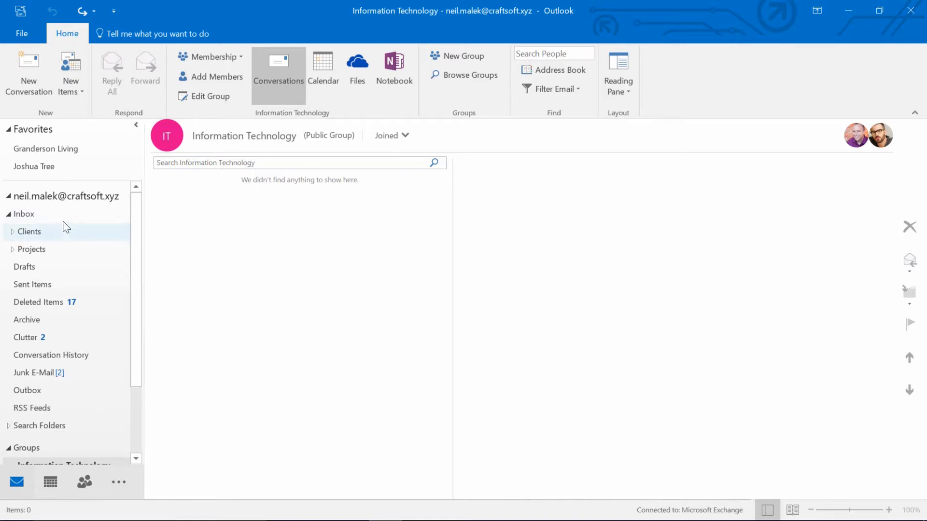
Step: Send the Information Technology group a new conversation with subject and body 'TEST'
left_click(24, 215)
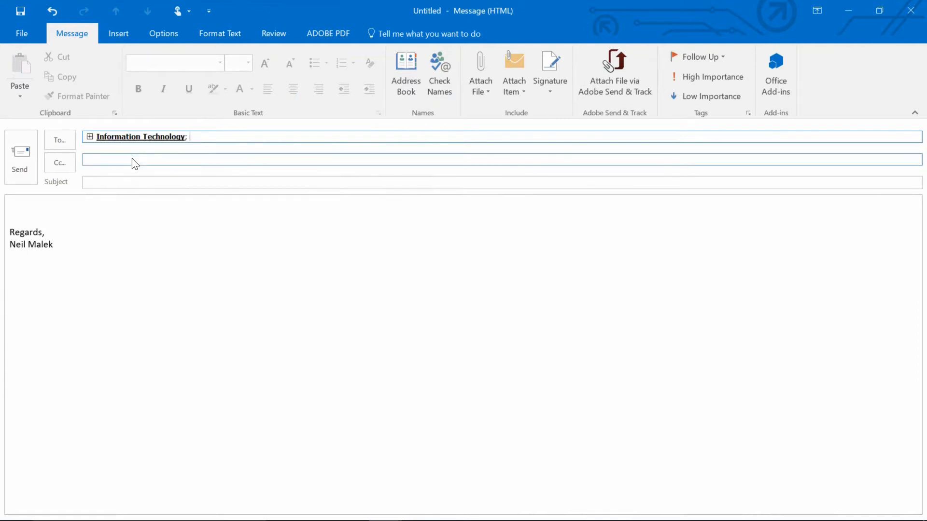
left_click(473, 183)
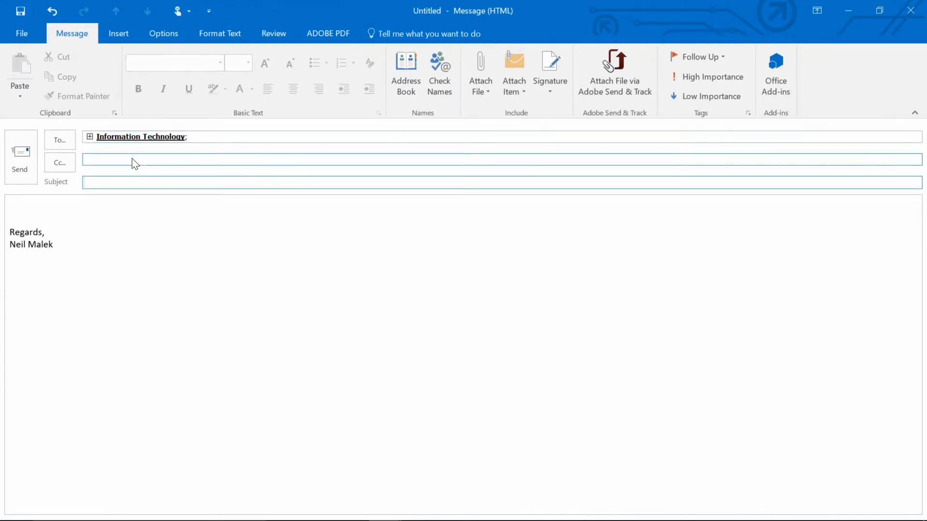
type("TEST")
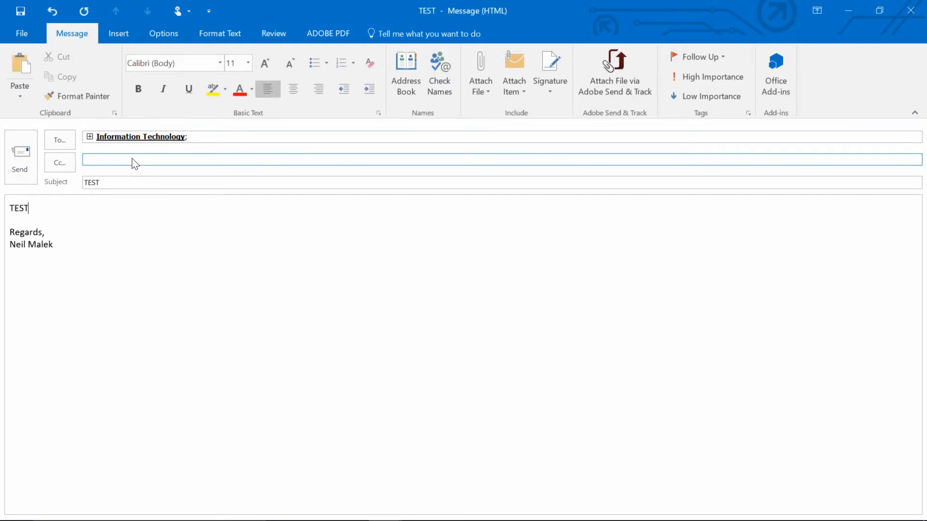
left_click(19, 162)
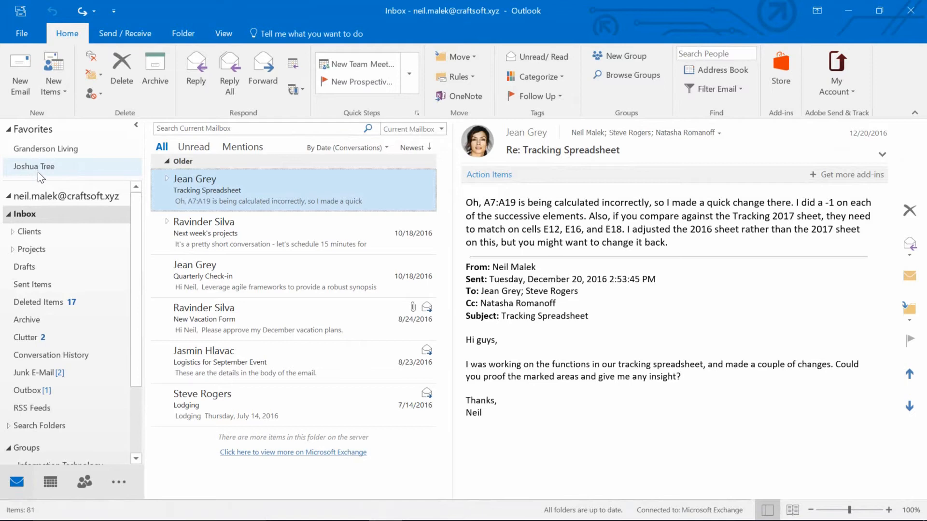
mouse_move(205, 233)
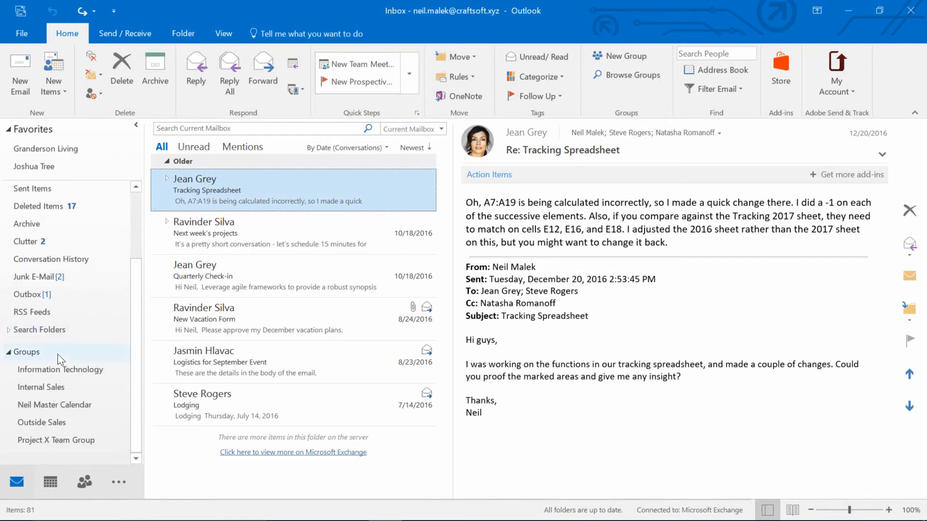
left_click(60, 369)
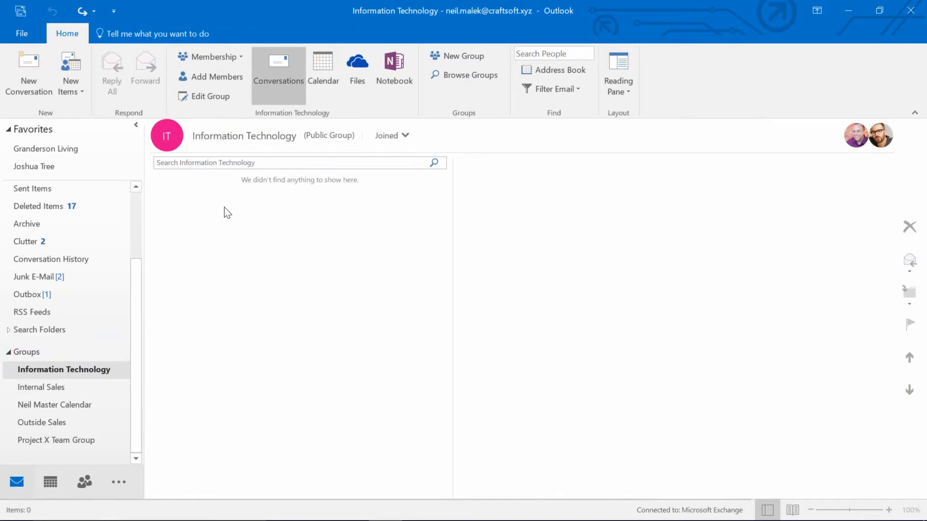
mouse_move(259, 193)
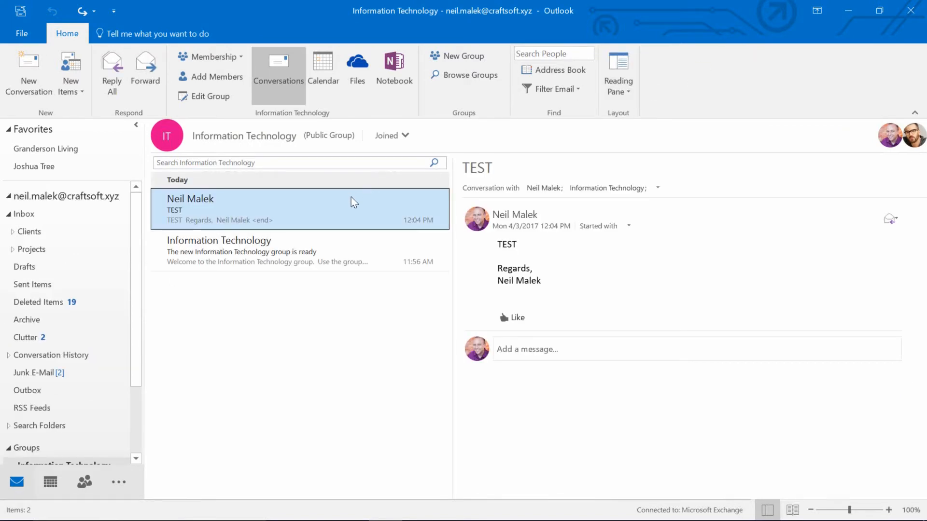
mouse_move(276, 208)
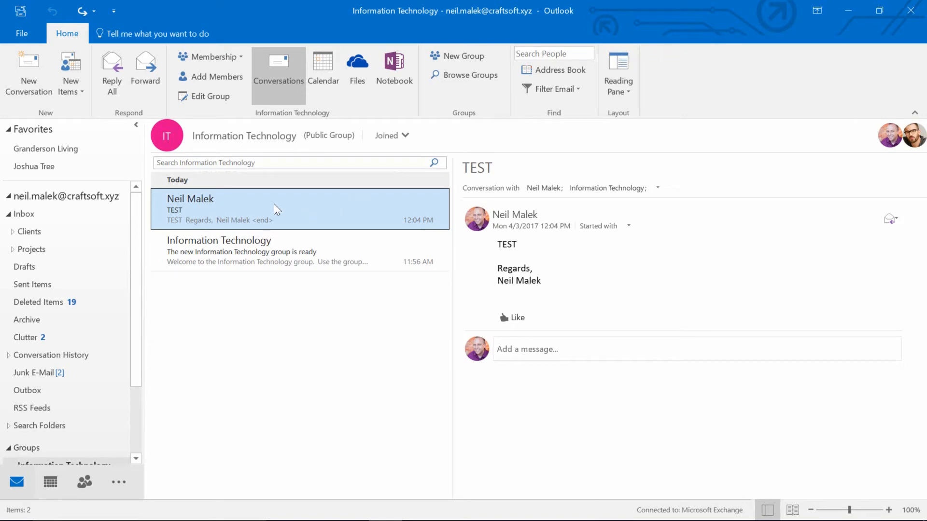
mouse_move(230, 209)
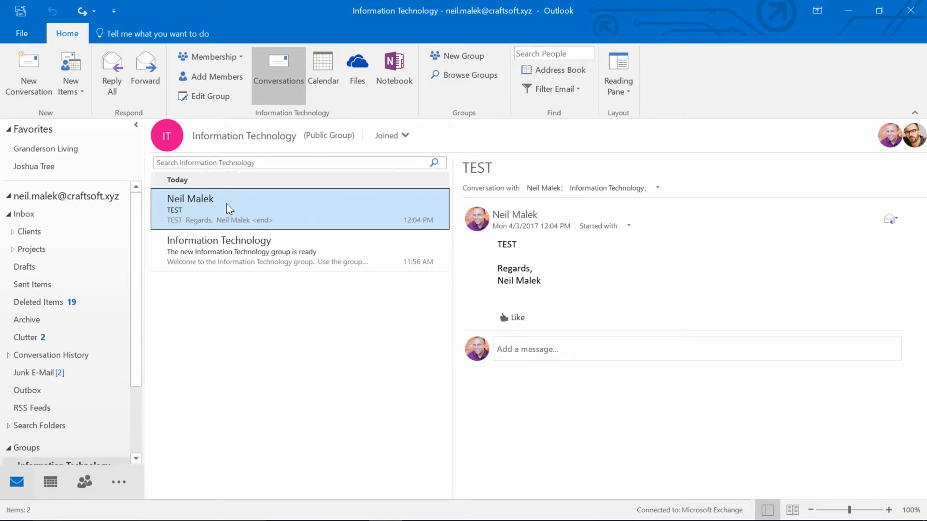
mouse_move(62, 230)
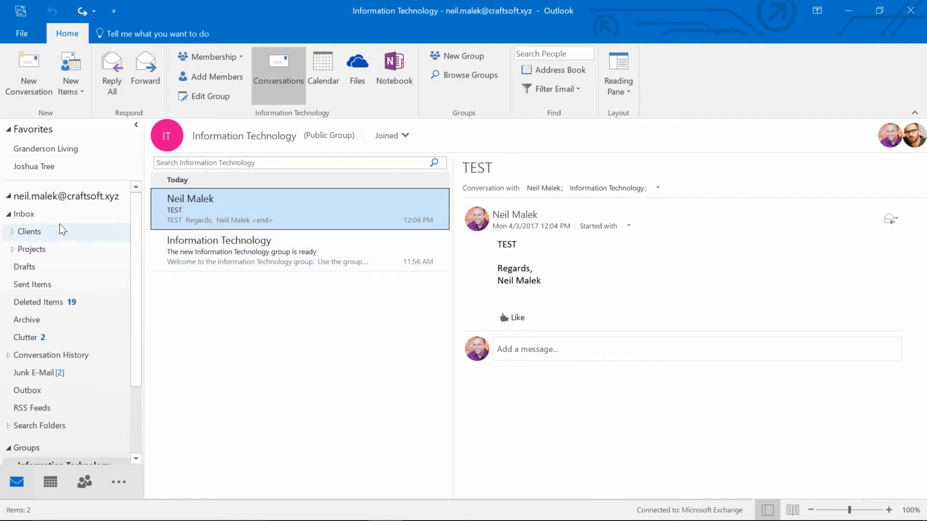
left_click(23, 215)
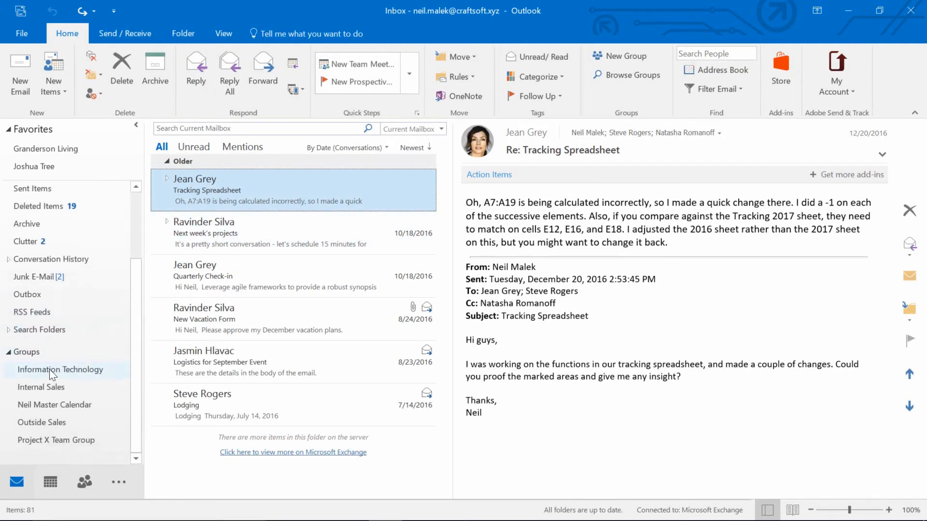
Step: Return to the Information Technology group and reveal its Subscribe membership option
left_click(60, 370)
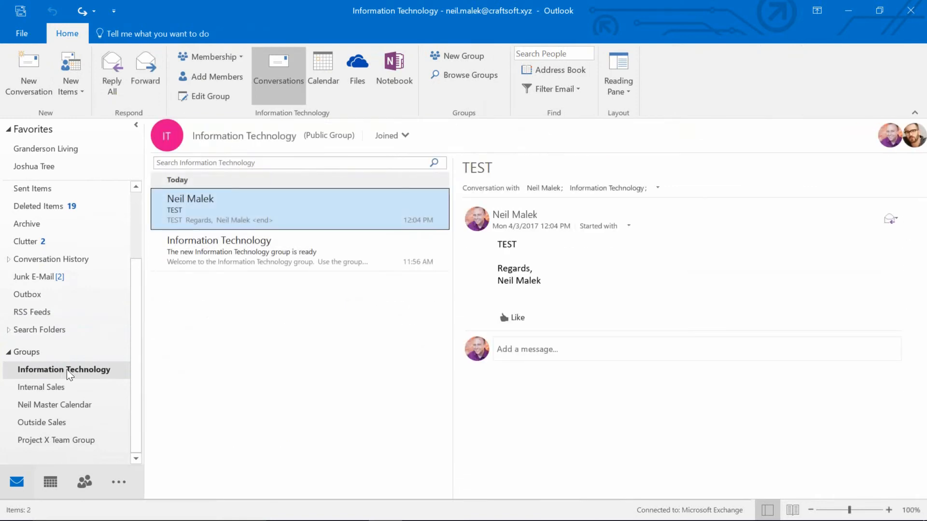
mouse_move(235, 143)
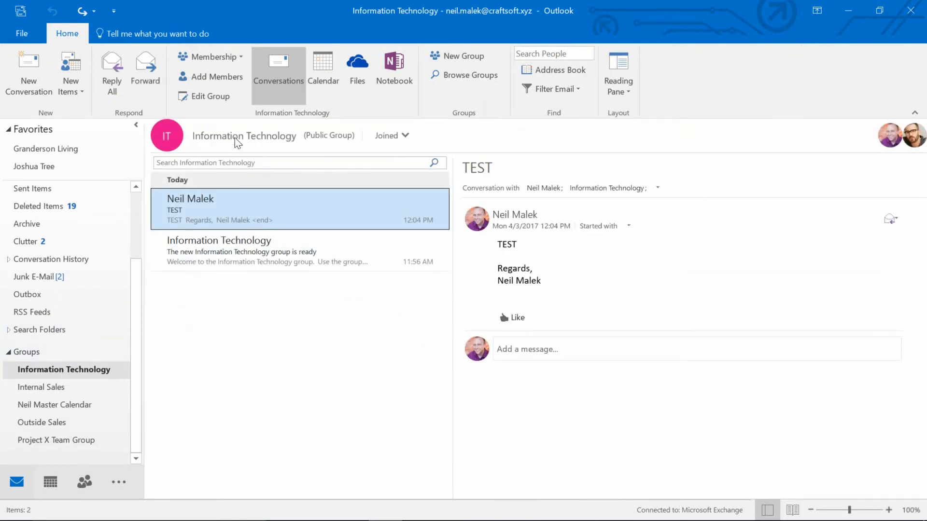
left_click(208, 57)
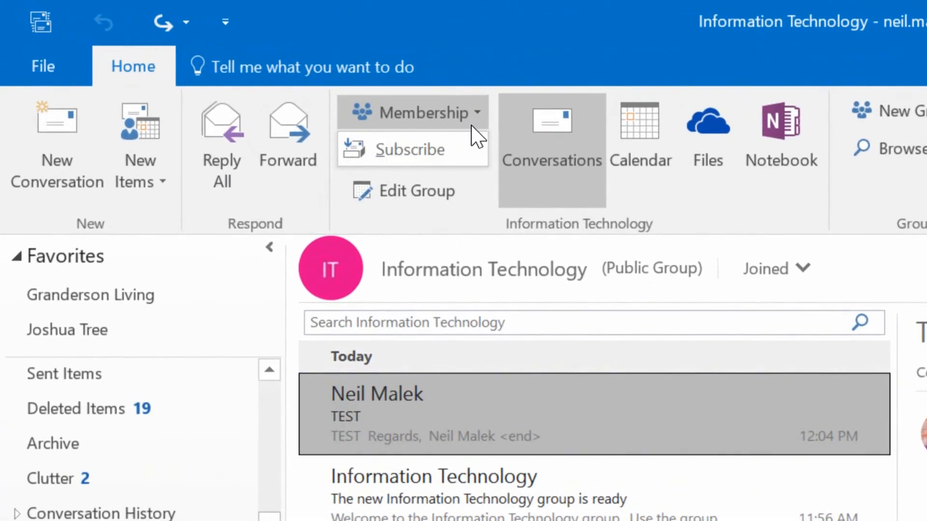
mouse_move(411, 149)
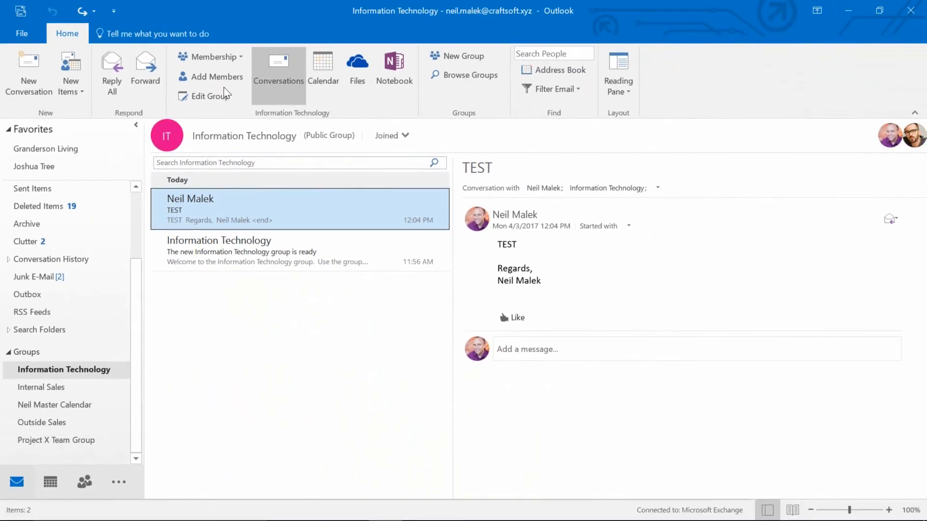
mouse_move(217, 77)
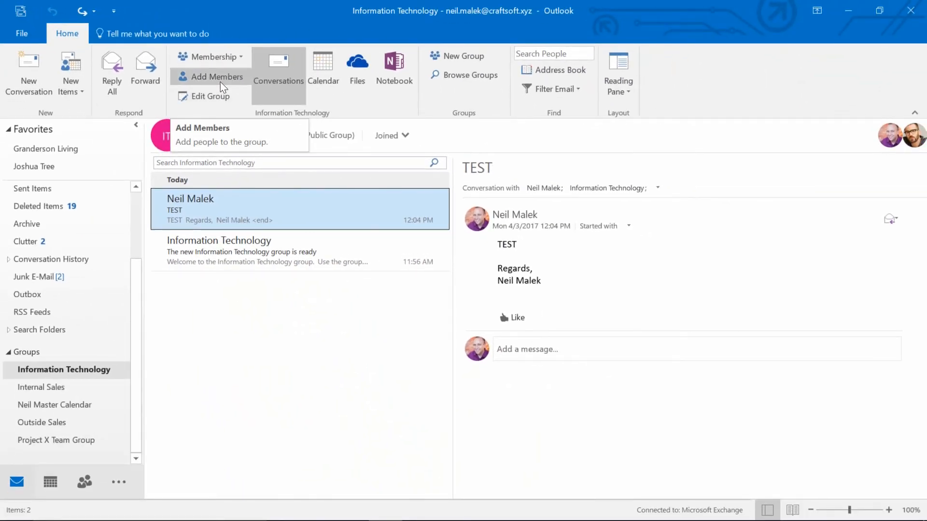
mouse_move(212, 96)
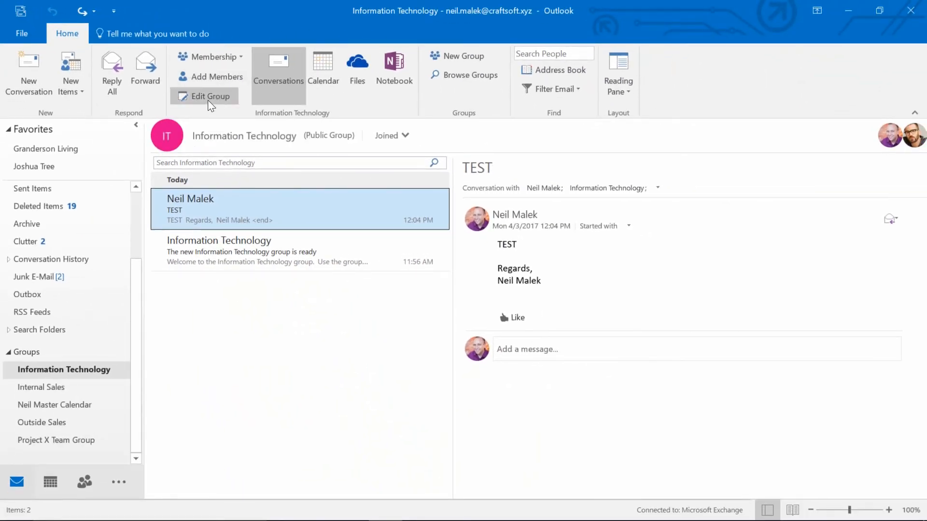
mouse_move(207, 96)
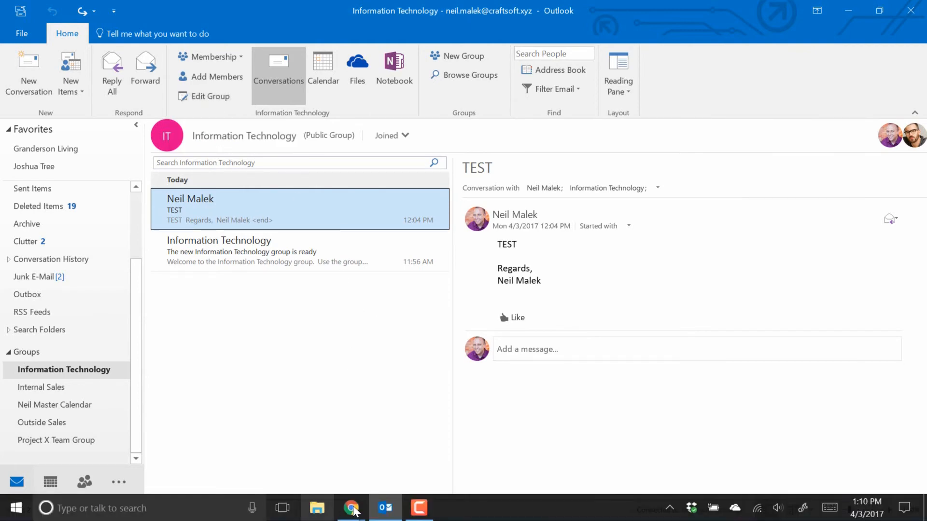
Step: Switch to Chrome's Information Technology SharePoint Documents tab showing the empty library
left_click(351, 507)
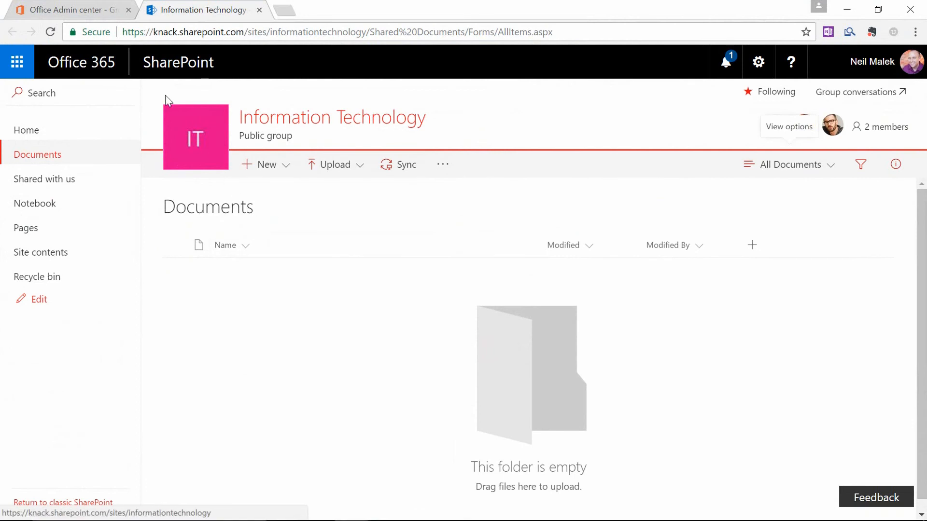
left_click(70, 9)
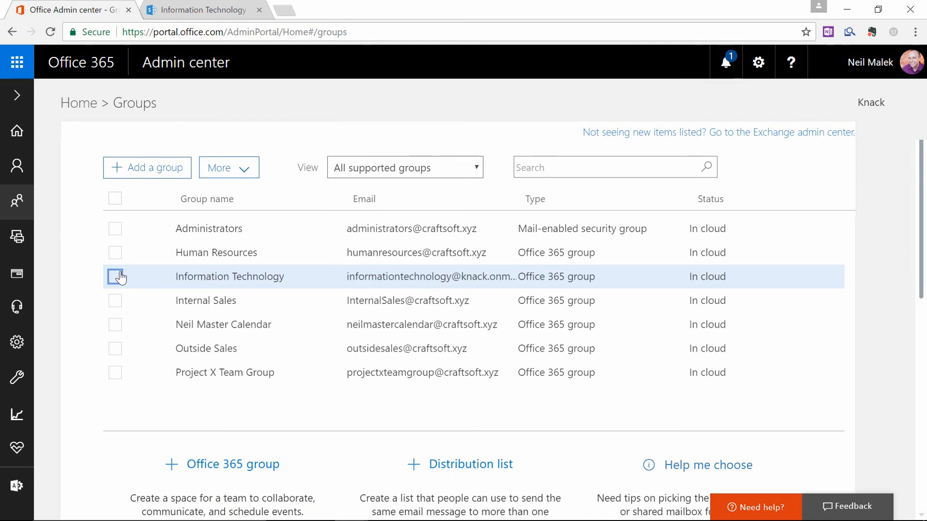
mouse_move(140, 276)
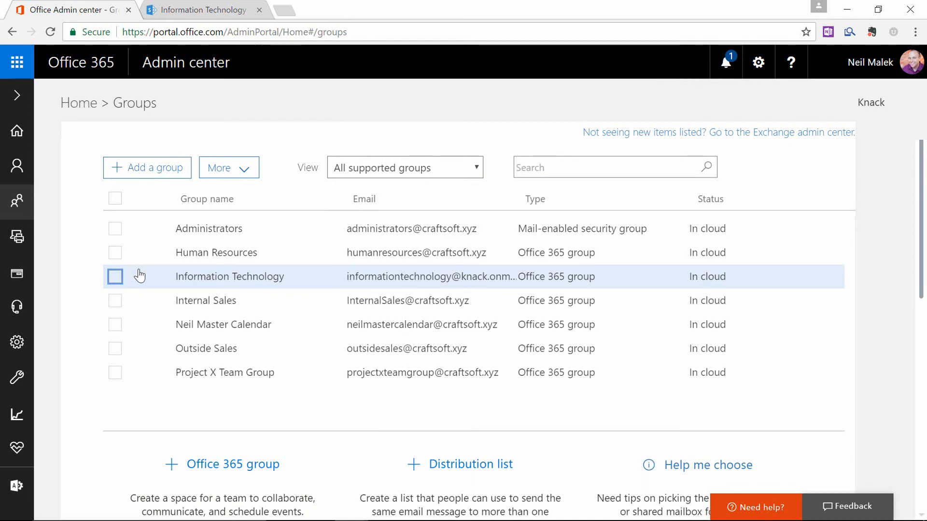
mouse_move(136, 273)
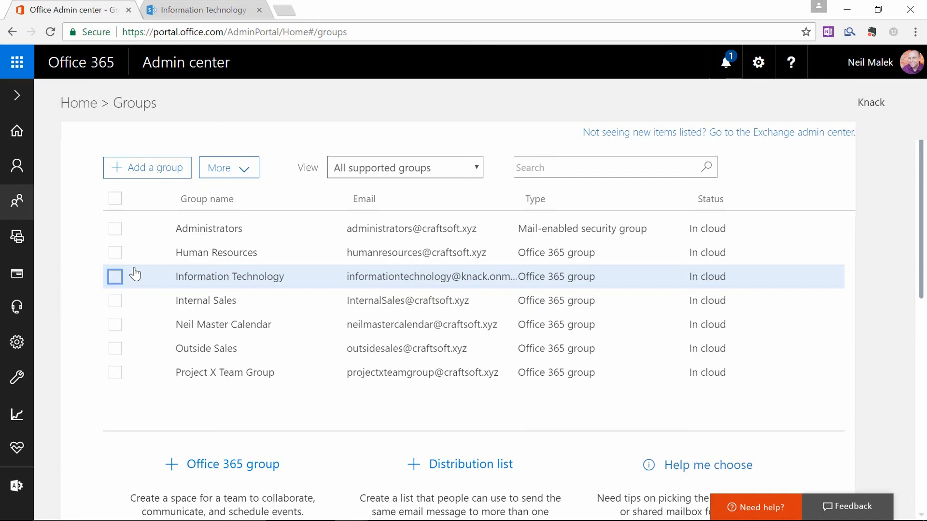